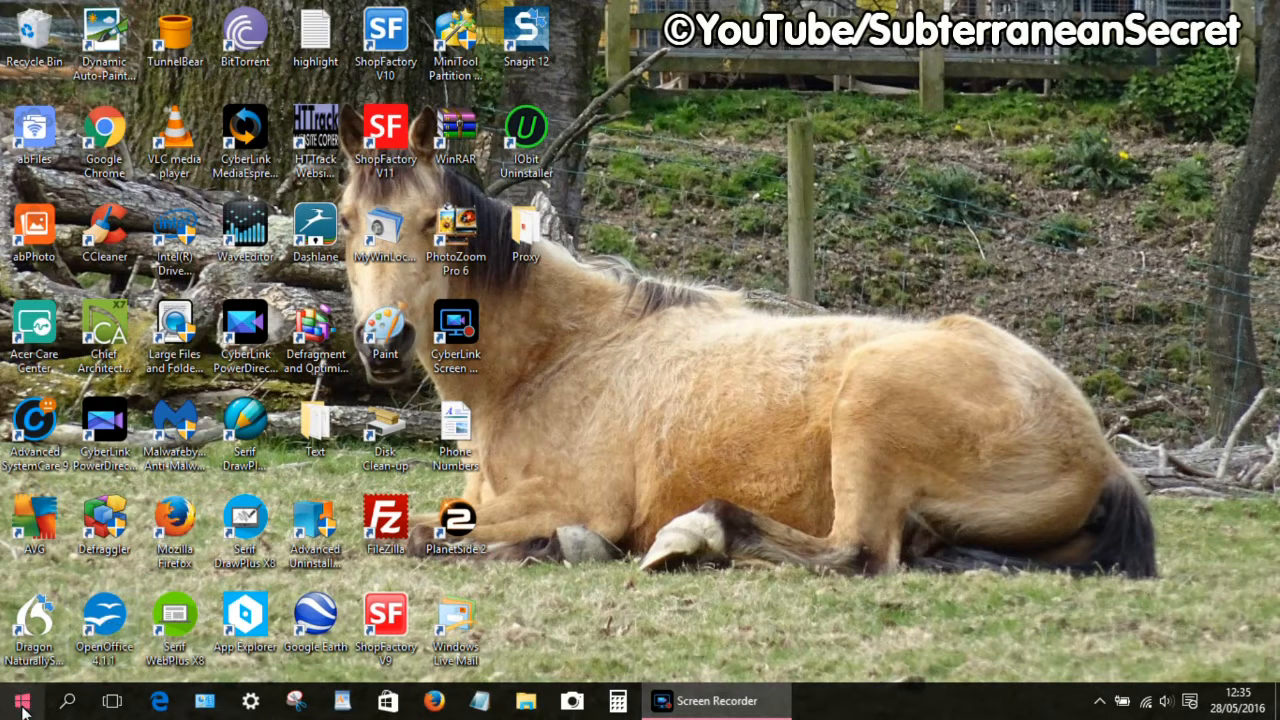
From Start, reach the Settings Devices page listing Printers & scanners
left_click(25, 698)
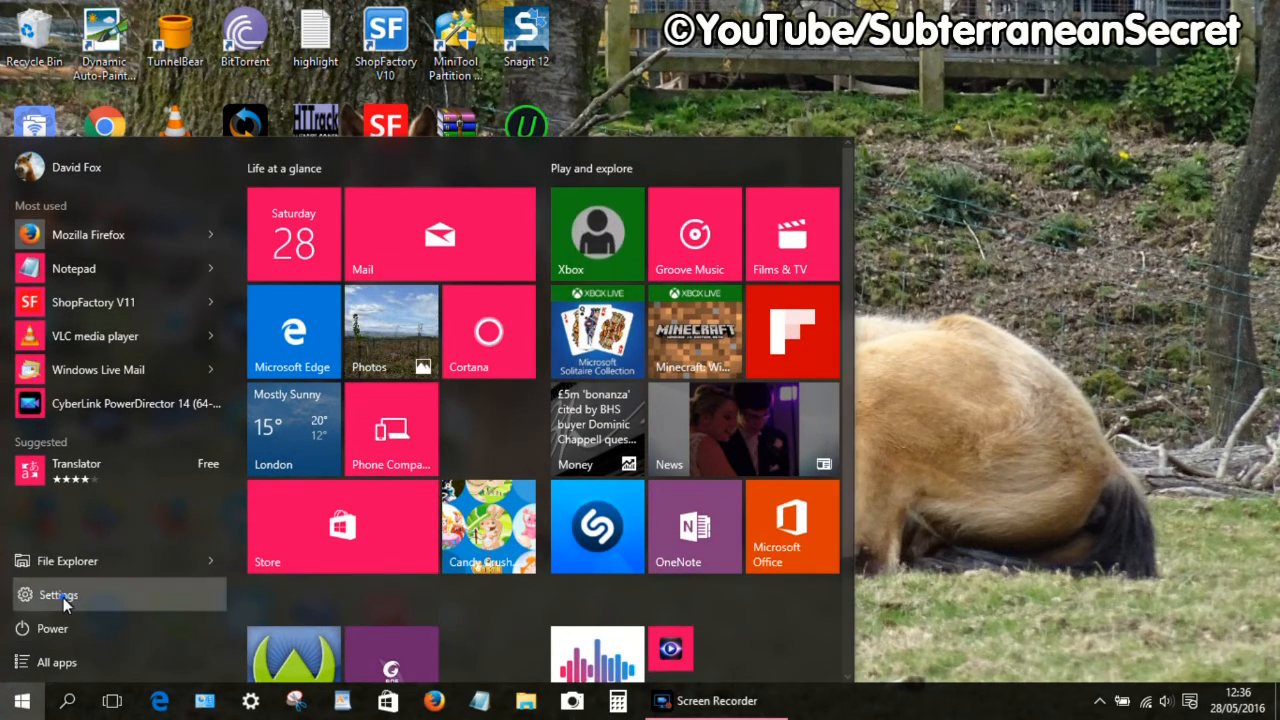
left_click(56, 595)
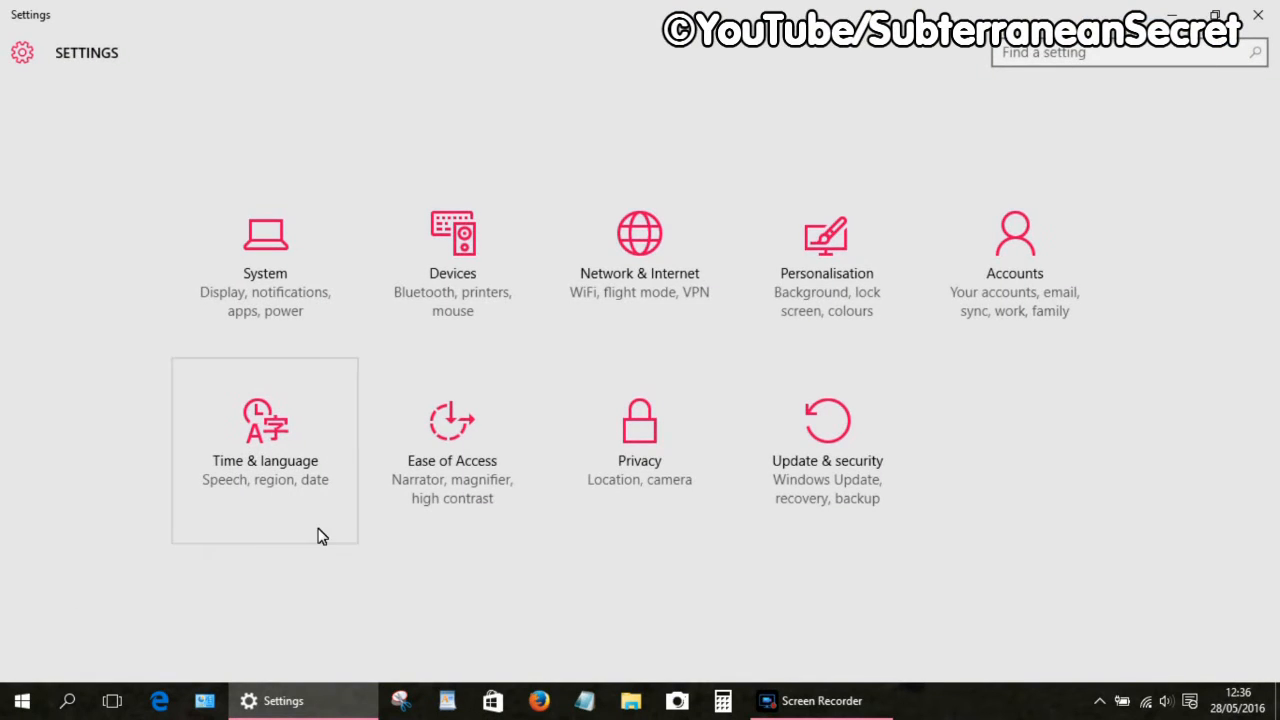
left_click(452, 250)
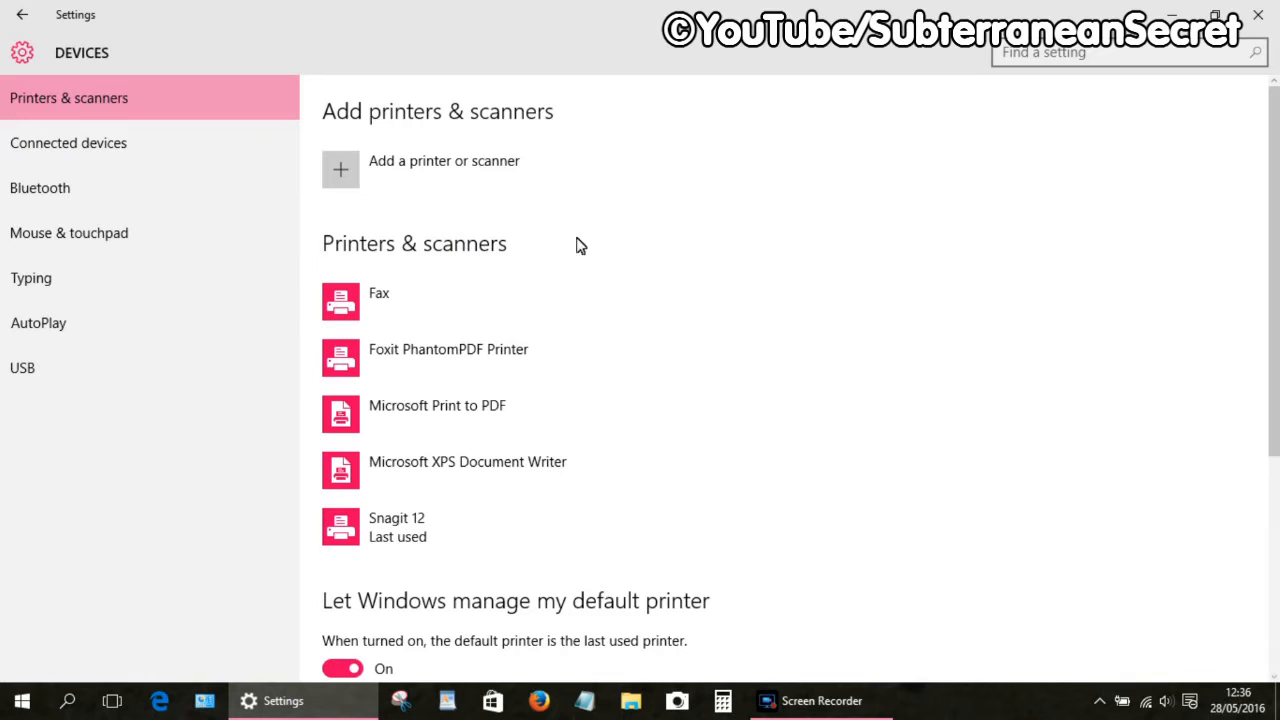
mouse_move(355, 181)
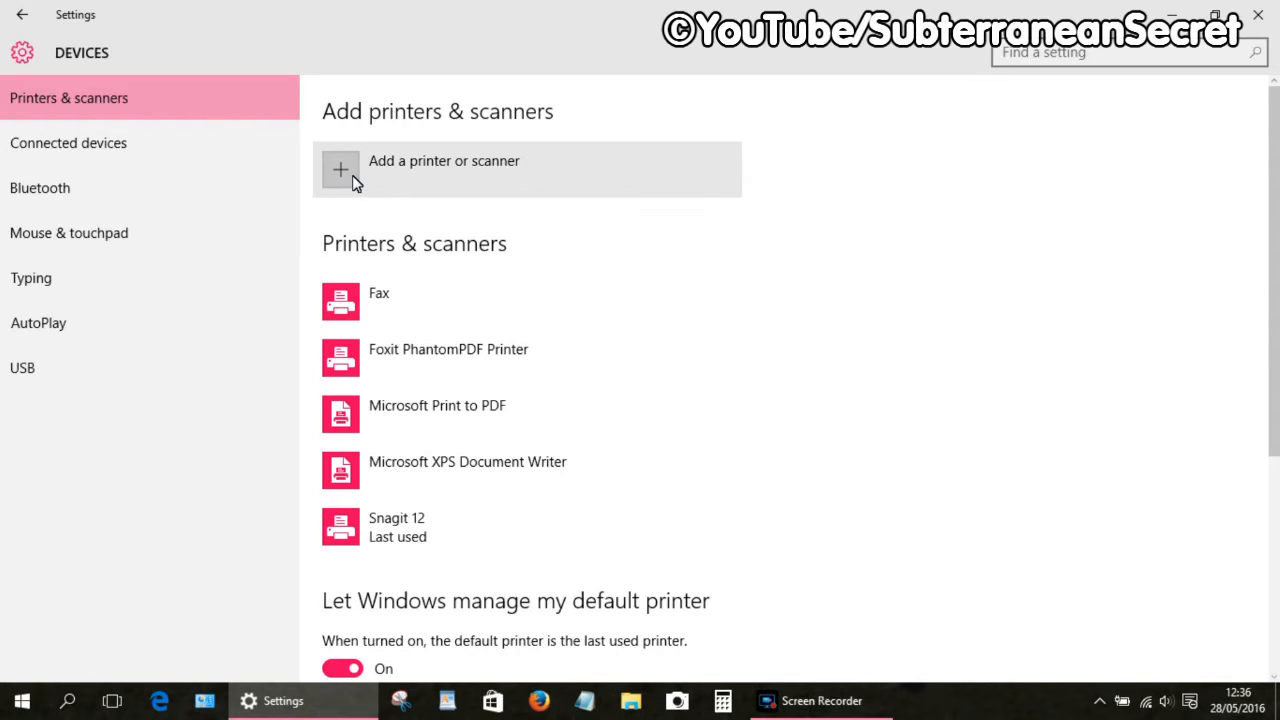
Search for devices and add the found Canon MX470 series printer/scanner
left_click(339, 170)
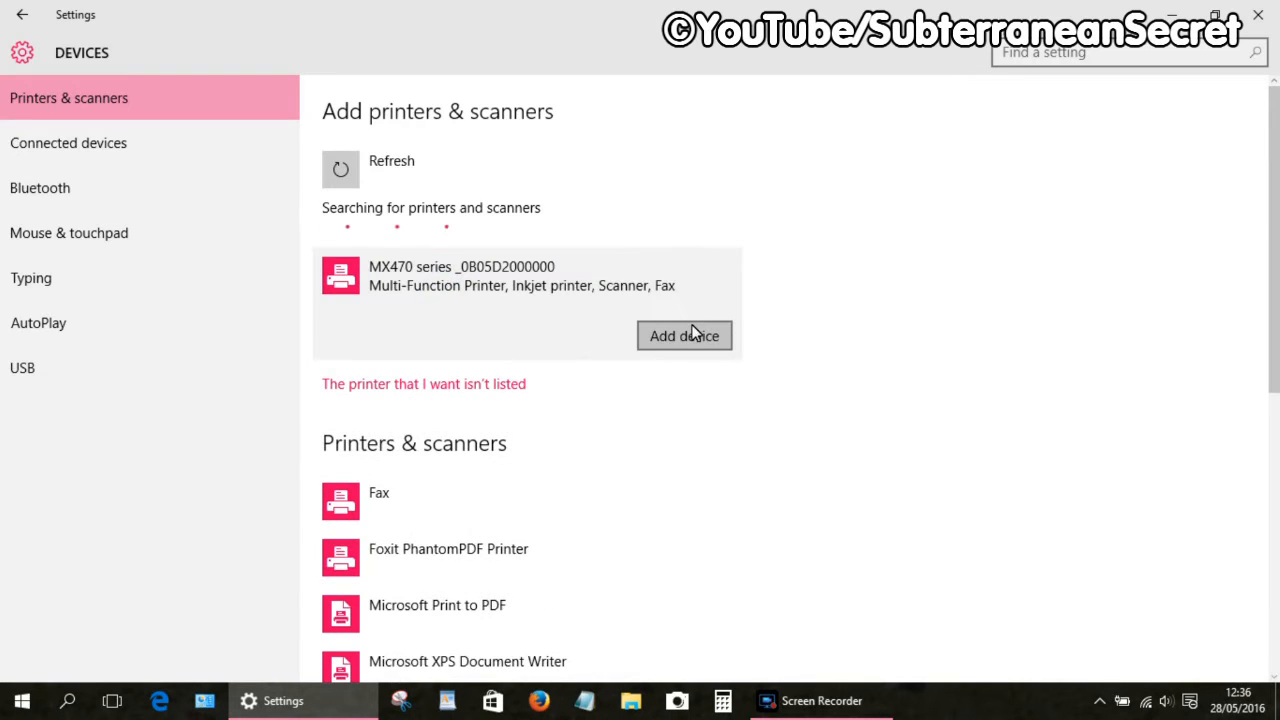
left_click(684, 335)
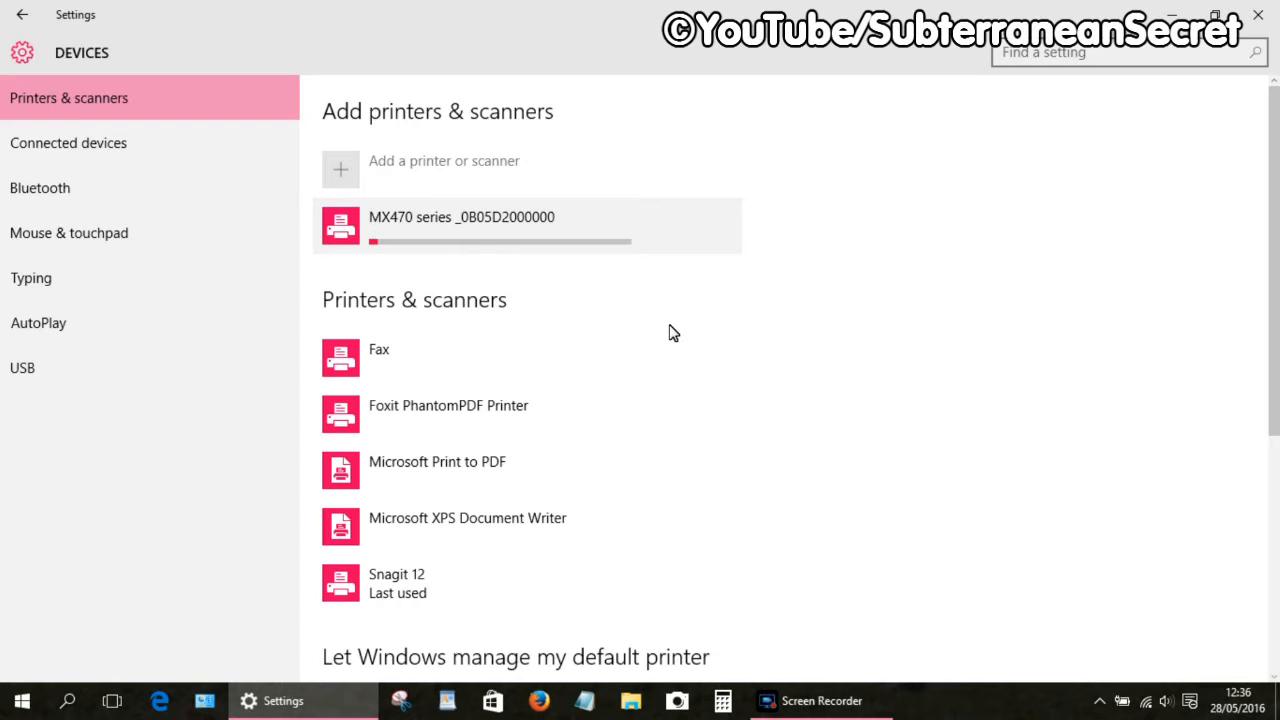
mouse_move(503, 280)
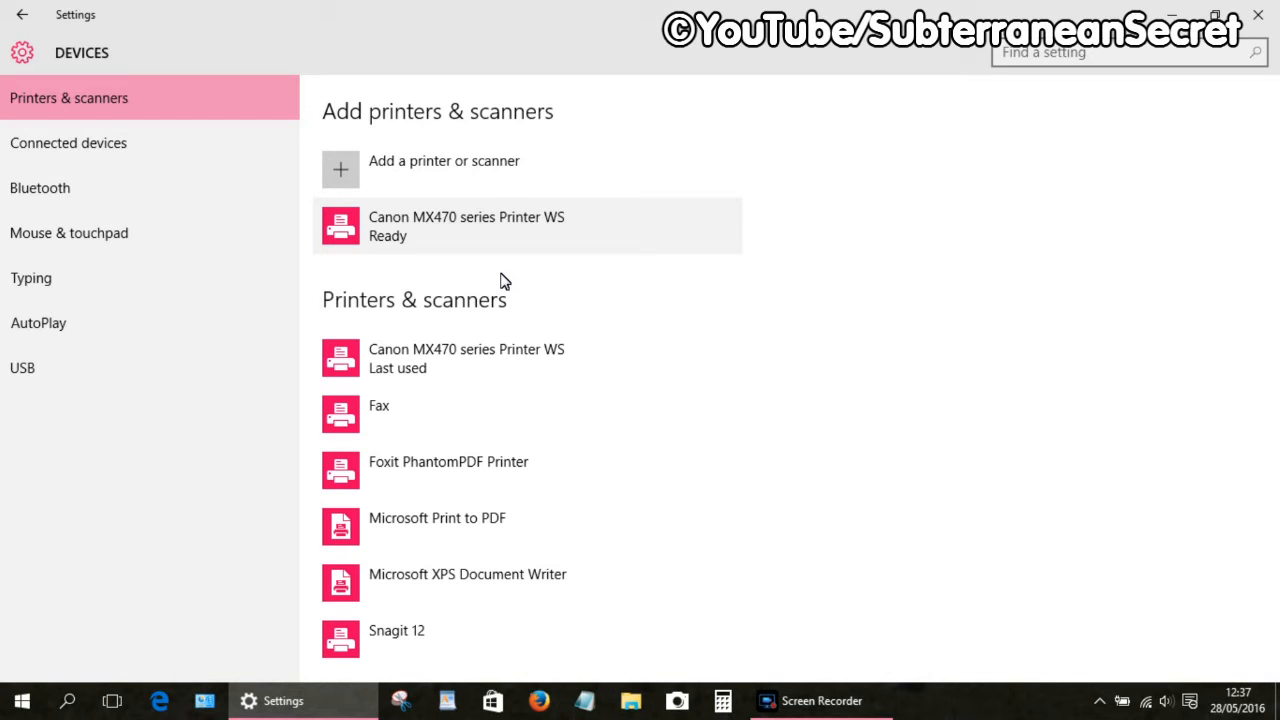
mouse_move(739, 203)
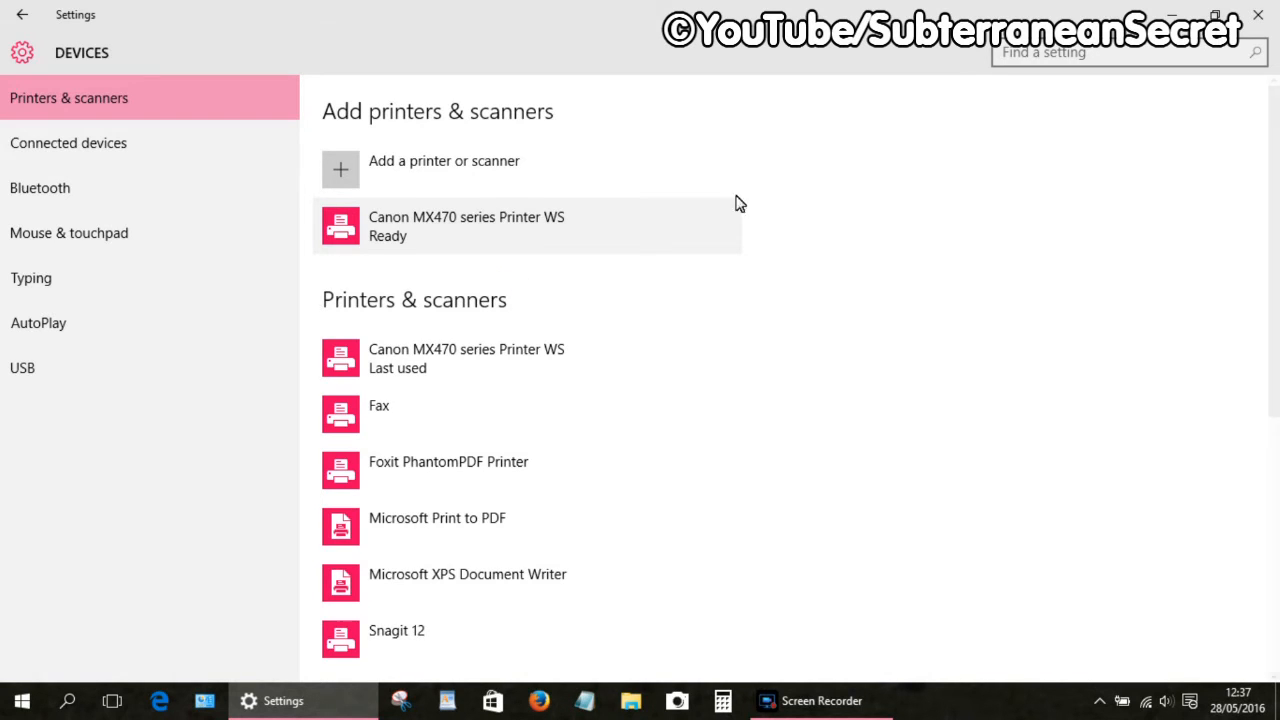
mouse_move(1260, 14)
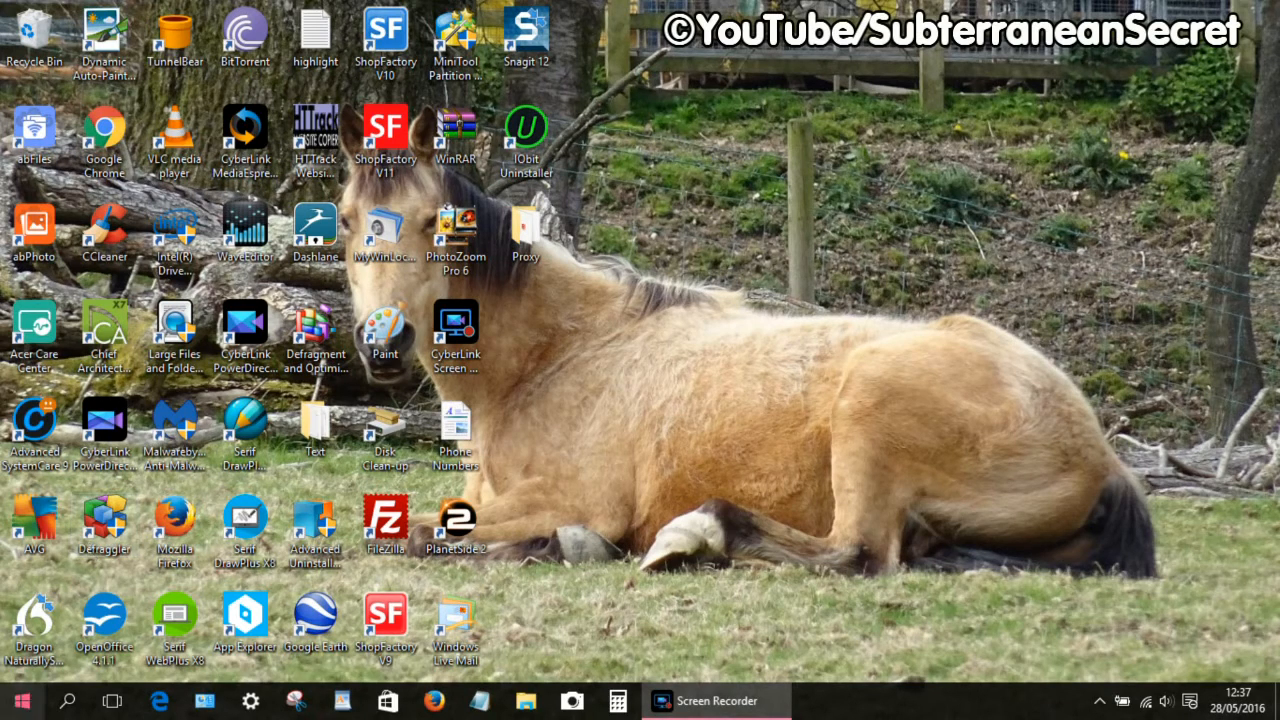
Launch Windows Fax and Scan from the Windows Accessories group in the Start app list
left_click(18, 695)
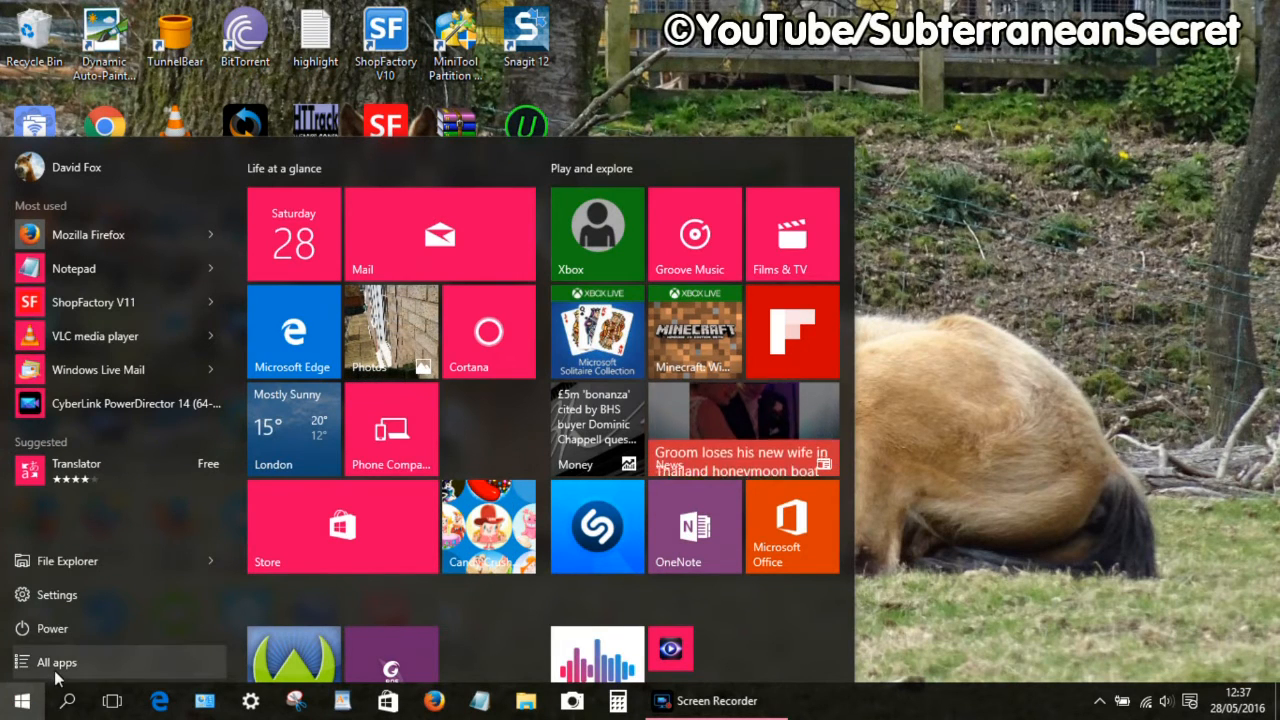
left_click(55, 662)
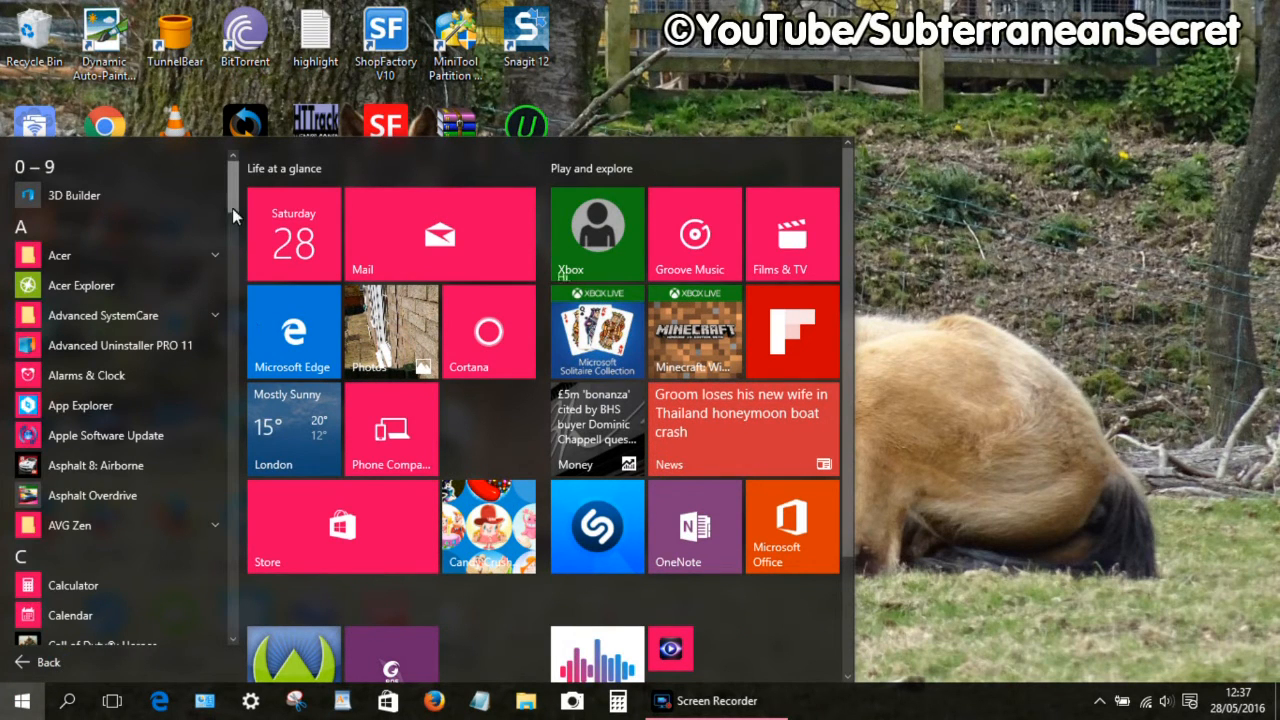
scroll("down", 3)
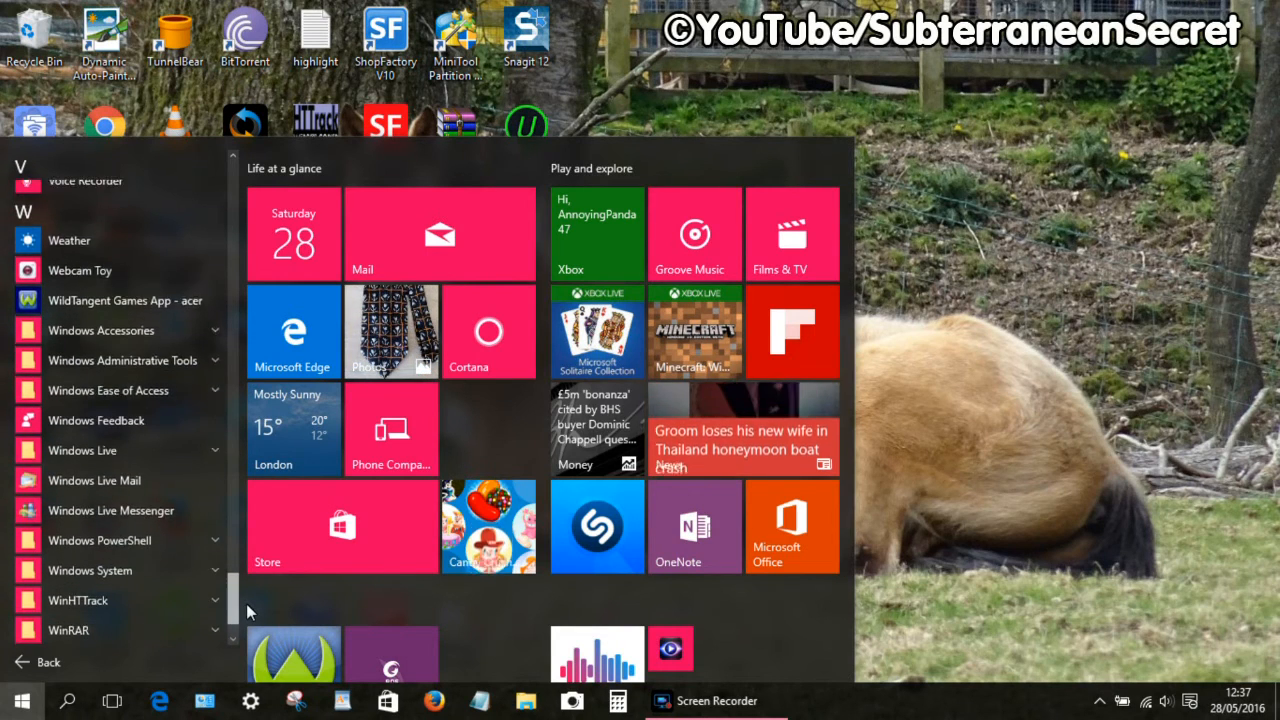
scroll("down", 3)
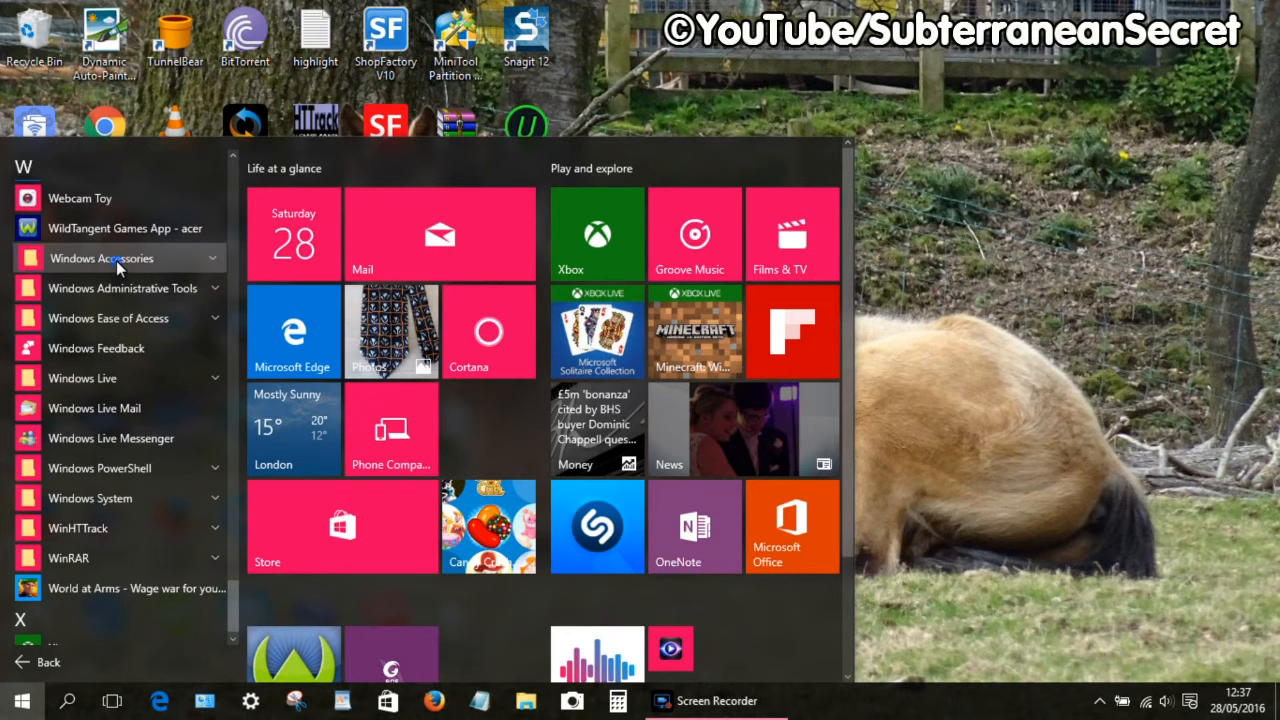
left_click(101, 258)
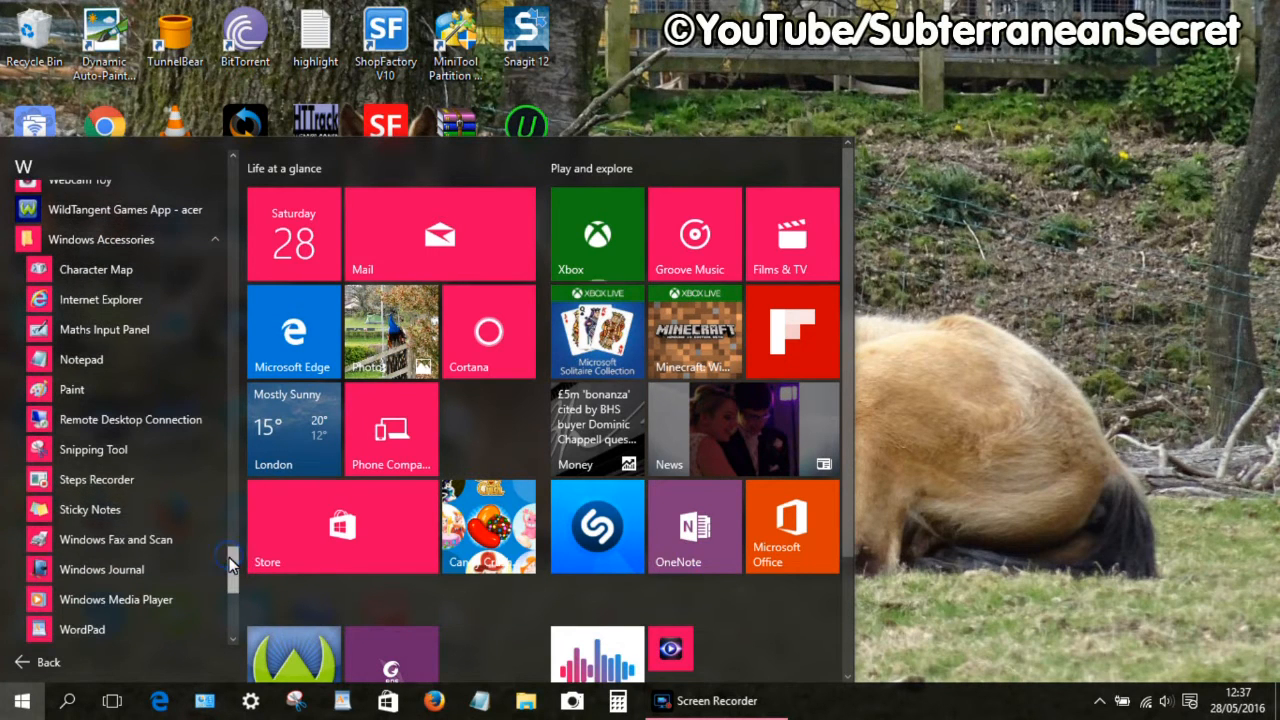
mouse_move(97, 550)
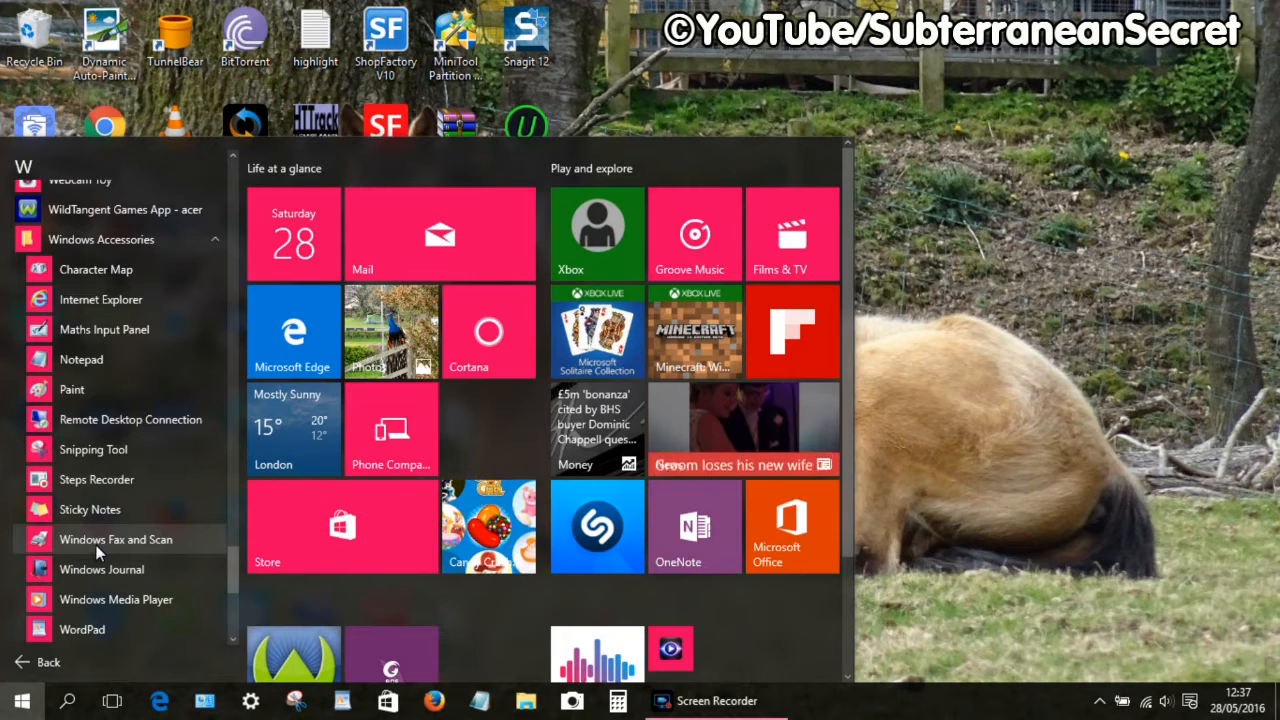
left_click(116, 538)
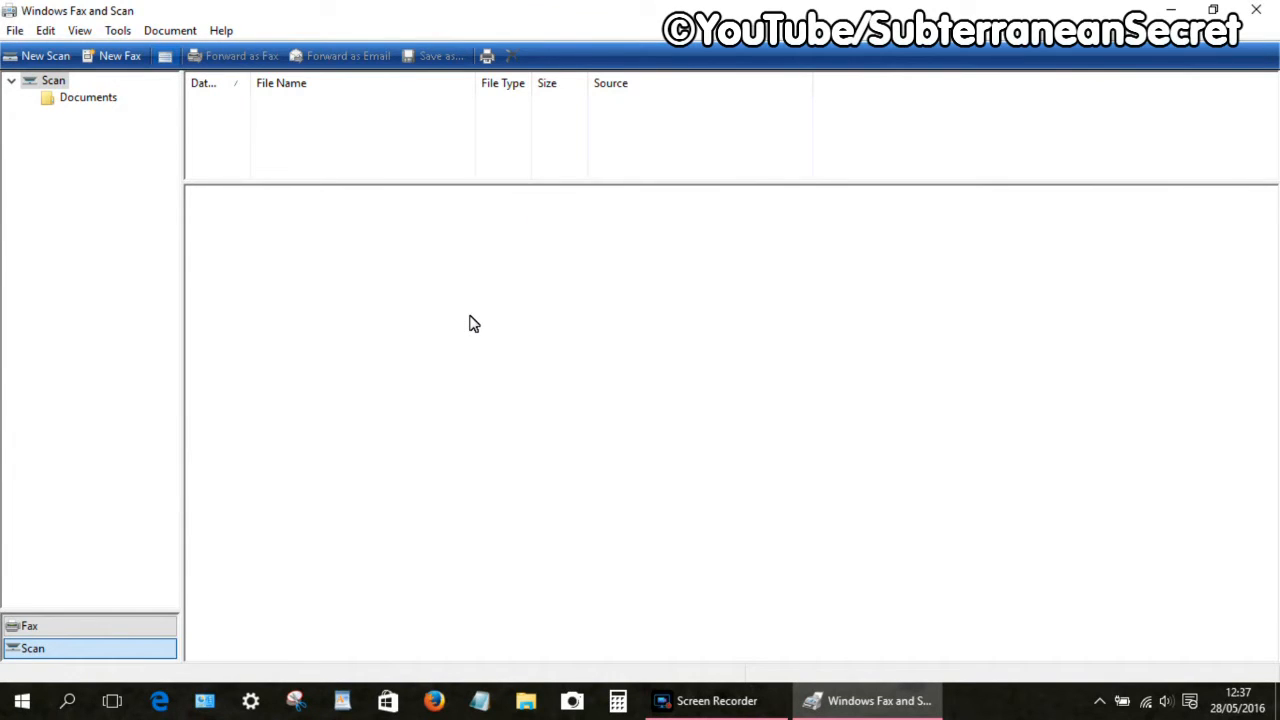
mouse_move(172, 103)
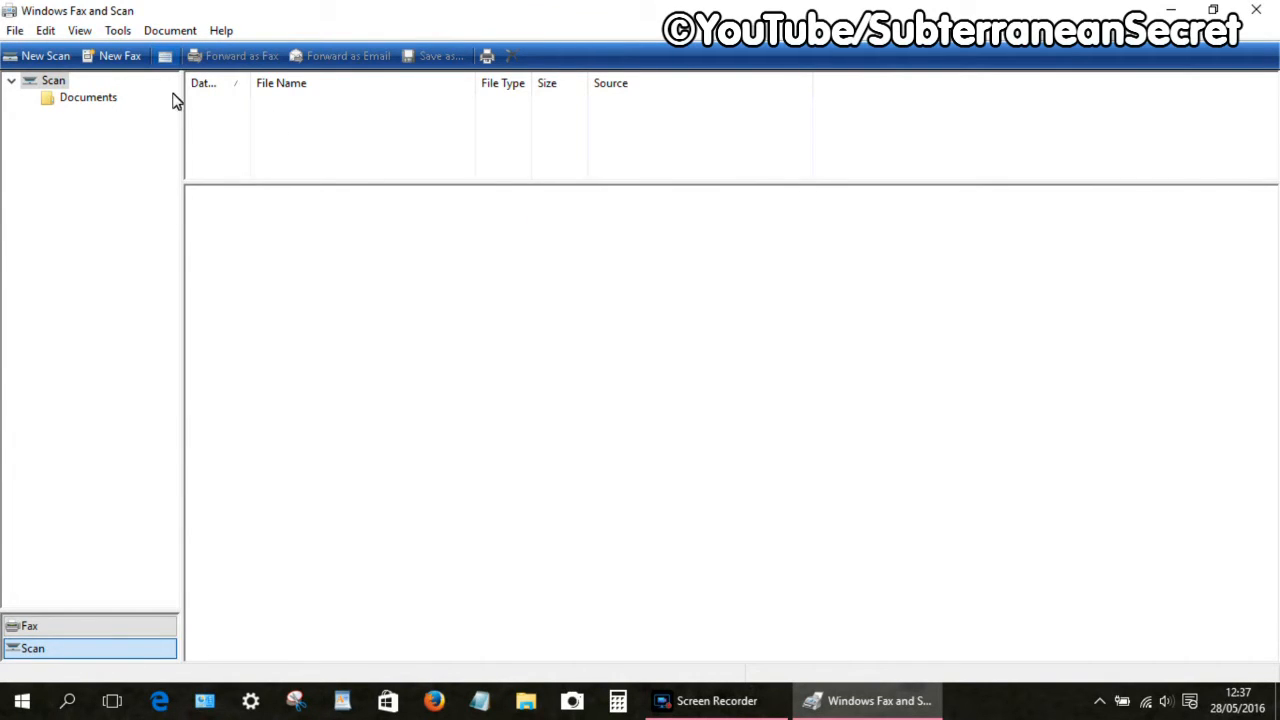
mouse_move(45, 57)
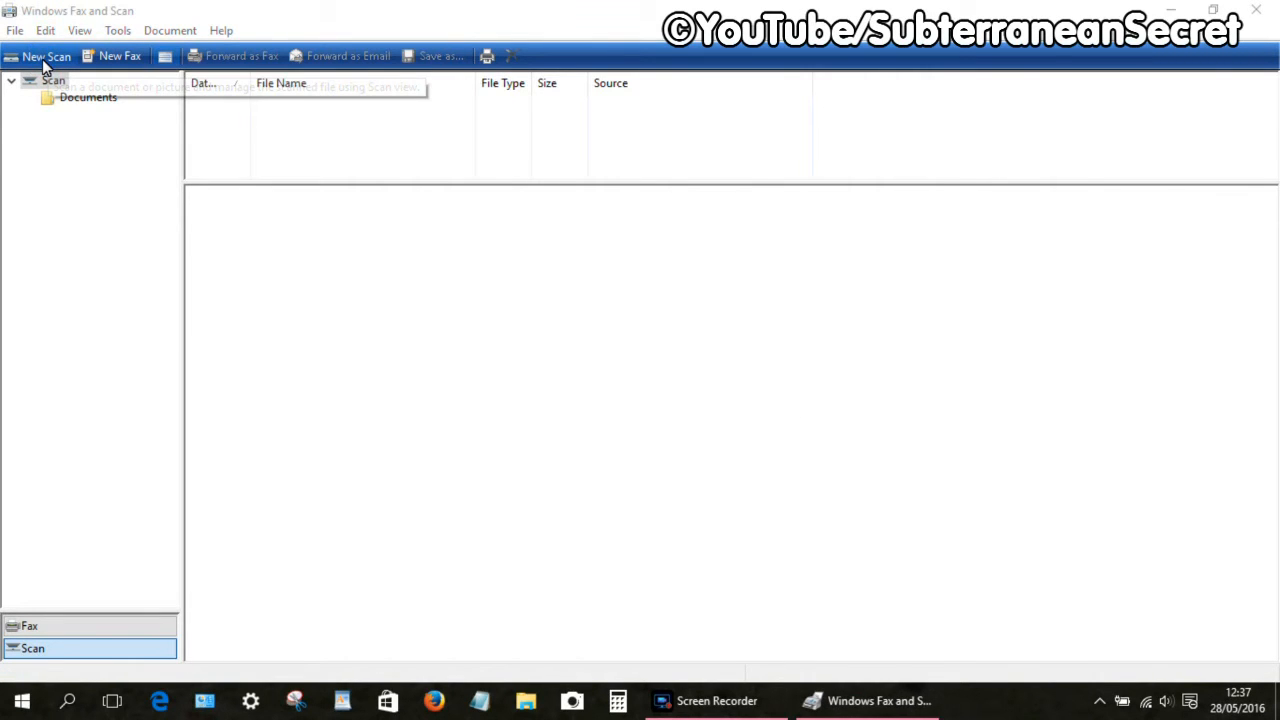
Begin a New Scan, bringing up the Canon MX470 scan settings
left_click(45, 53)
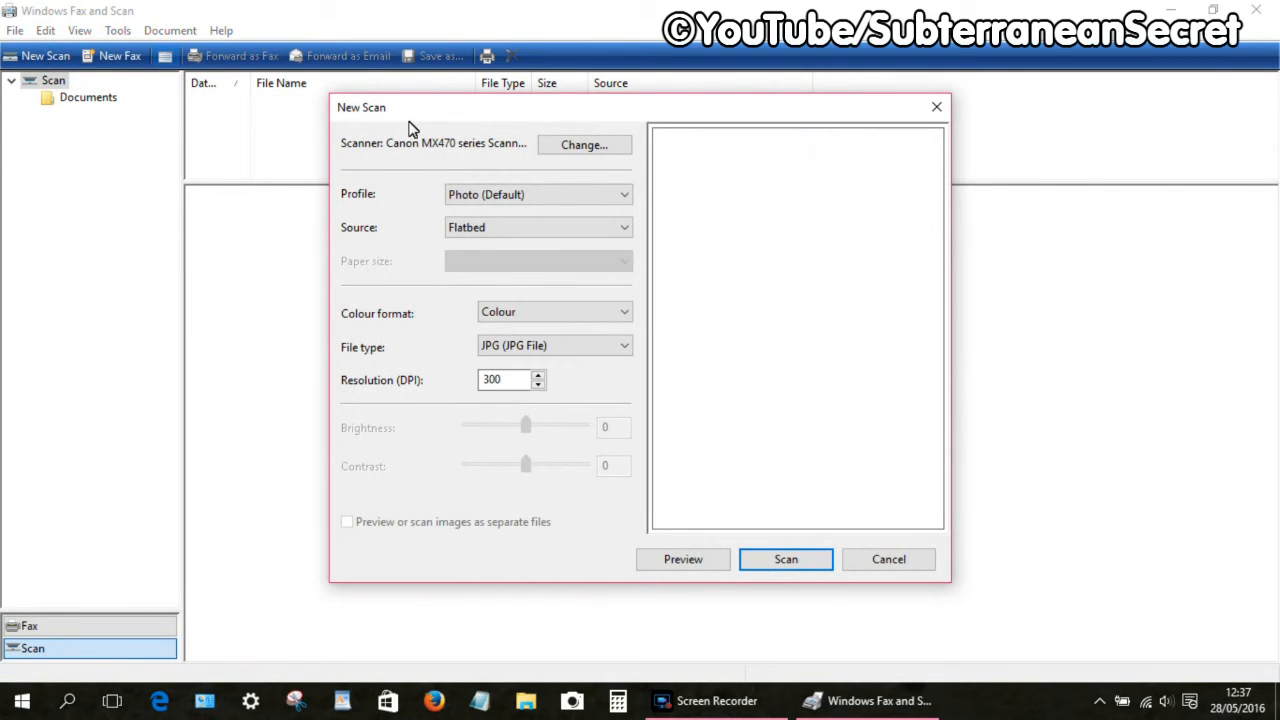
mouse_move(488, 341)
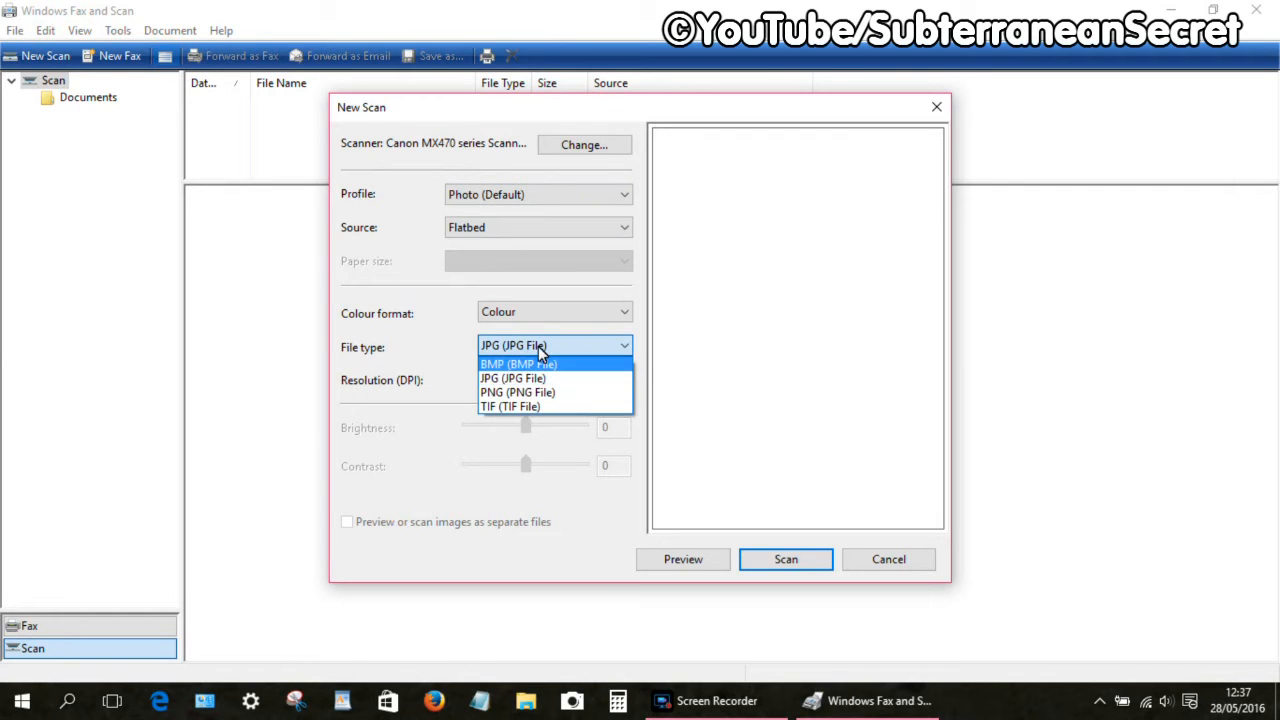
Scan the flatbed document as a JPG image and wait for scanning to finish
left_click(513, 378)
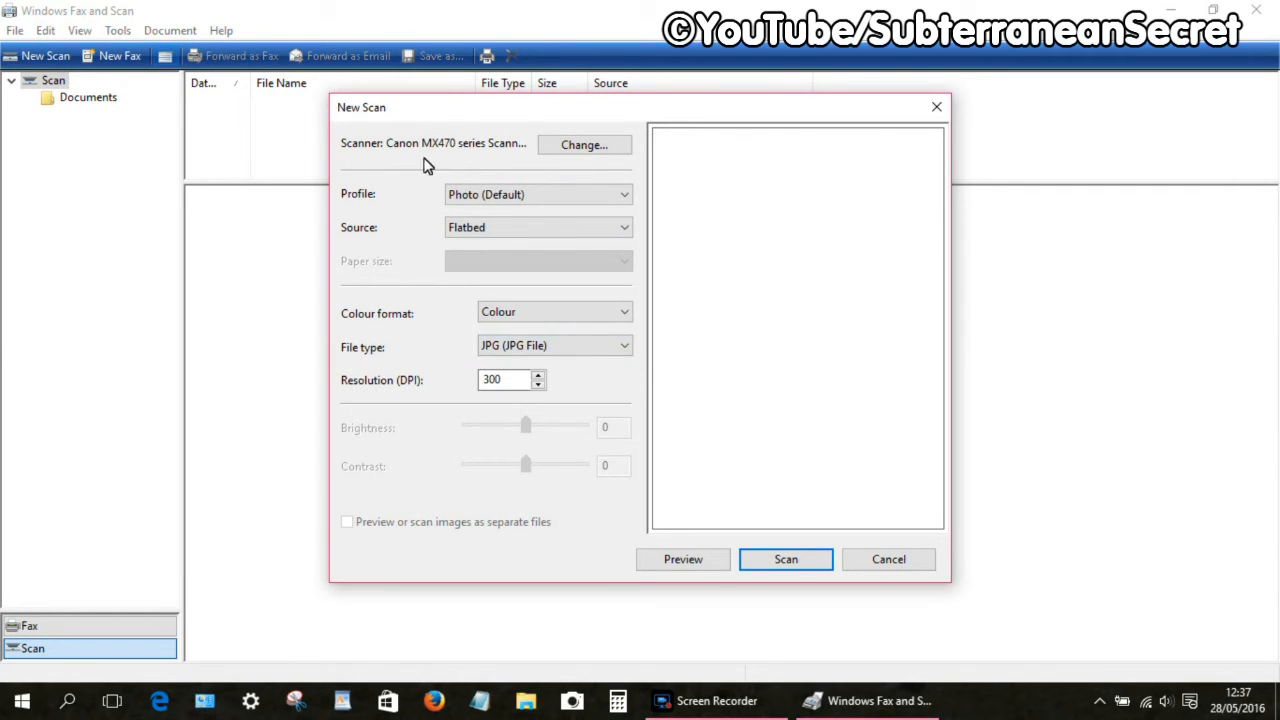
mouse_move(778, 543)
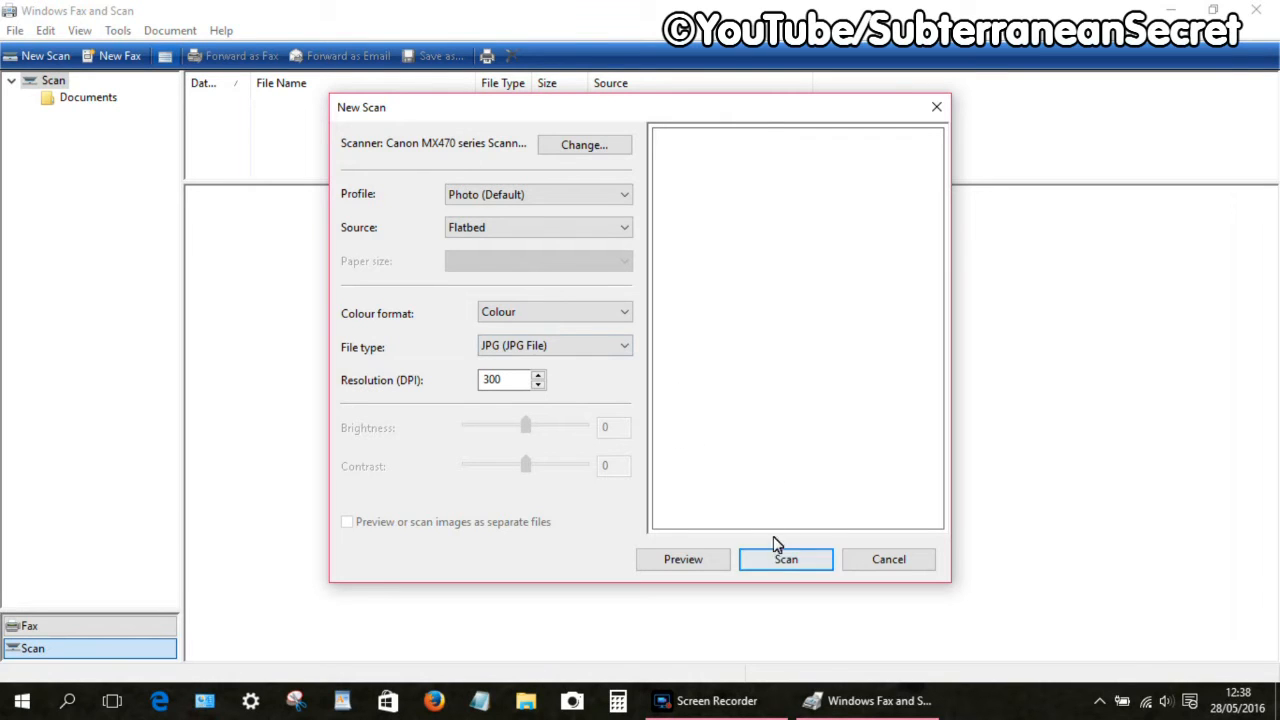
left_click(786, 559)
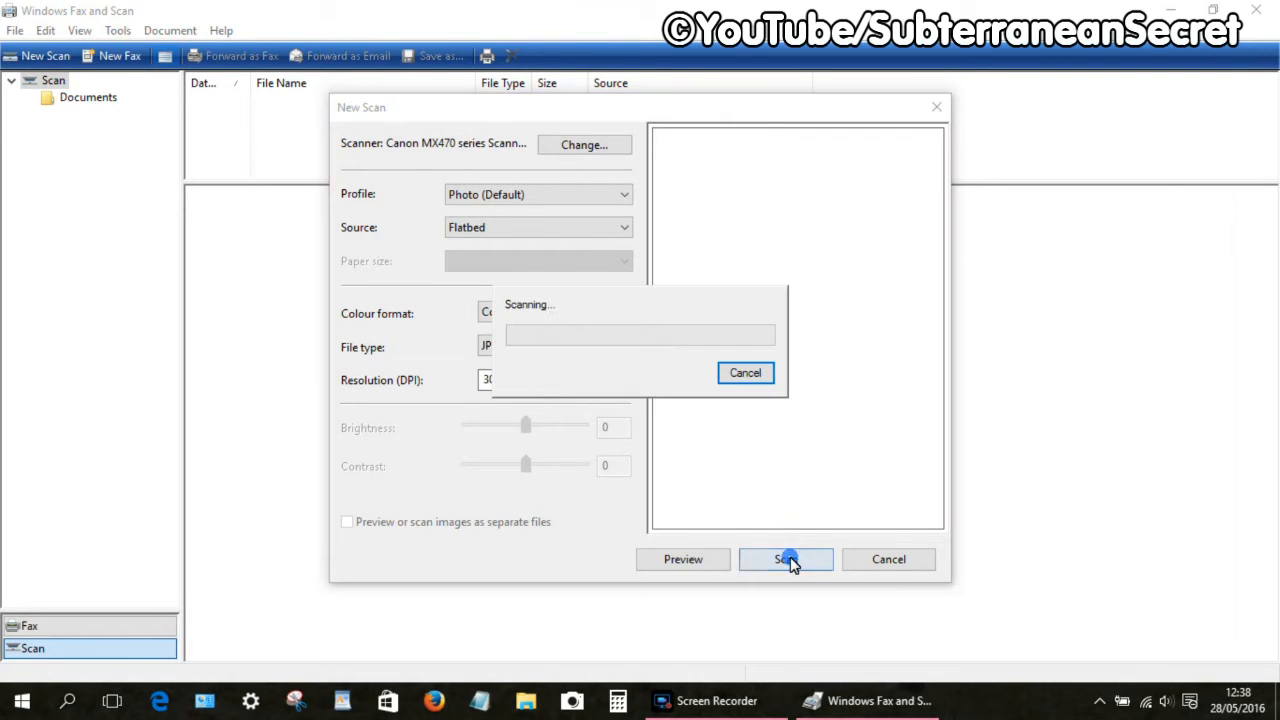
left_click(786, 559)
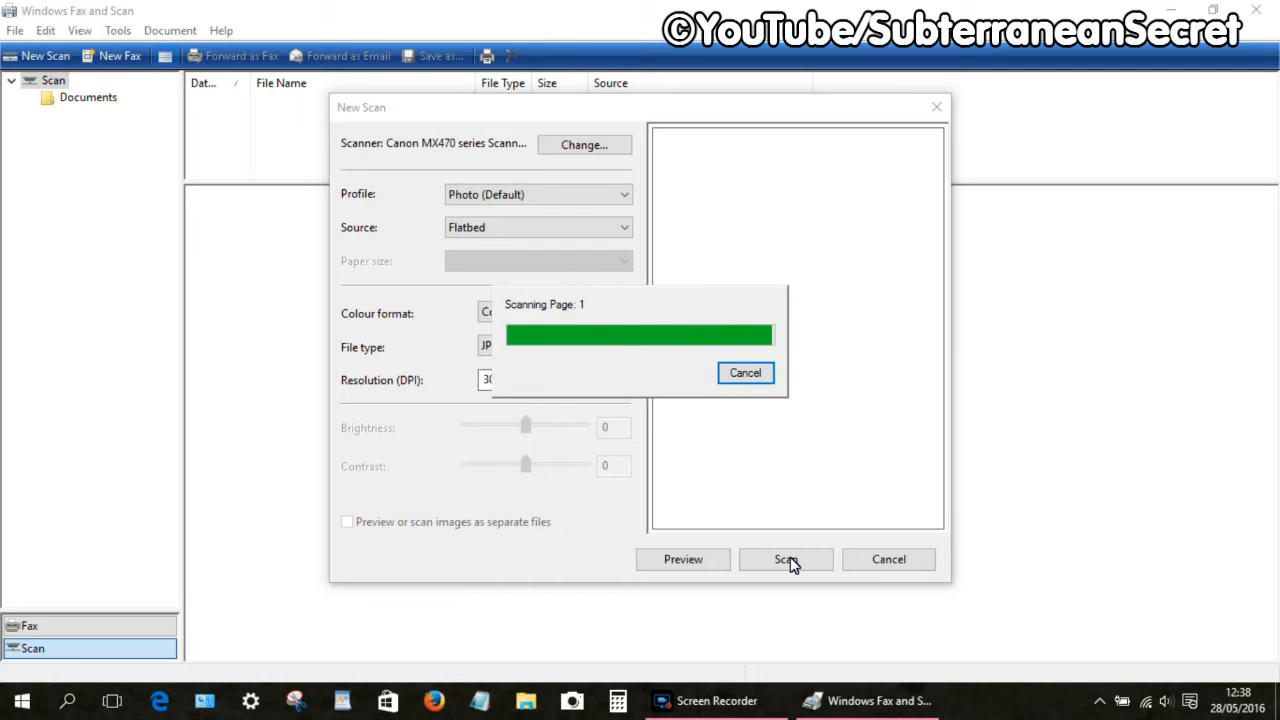
left_click(785, 559)
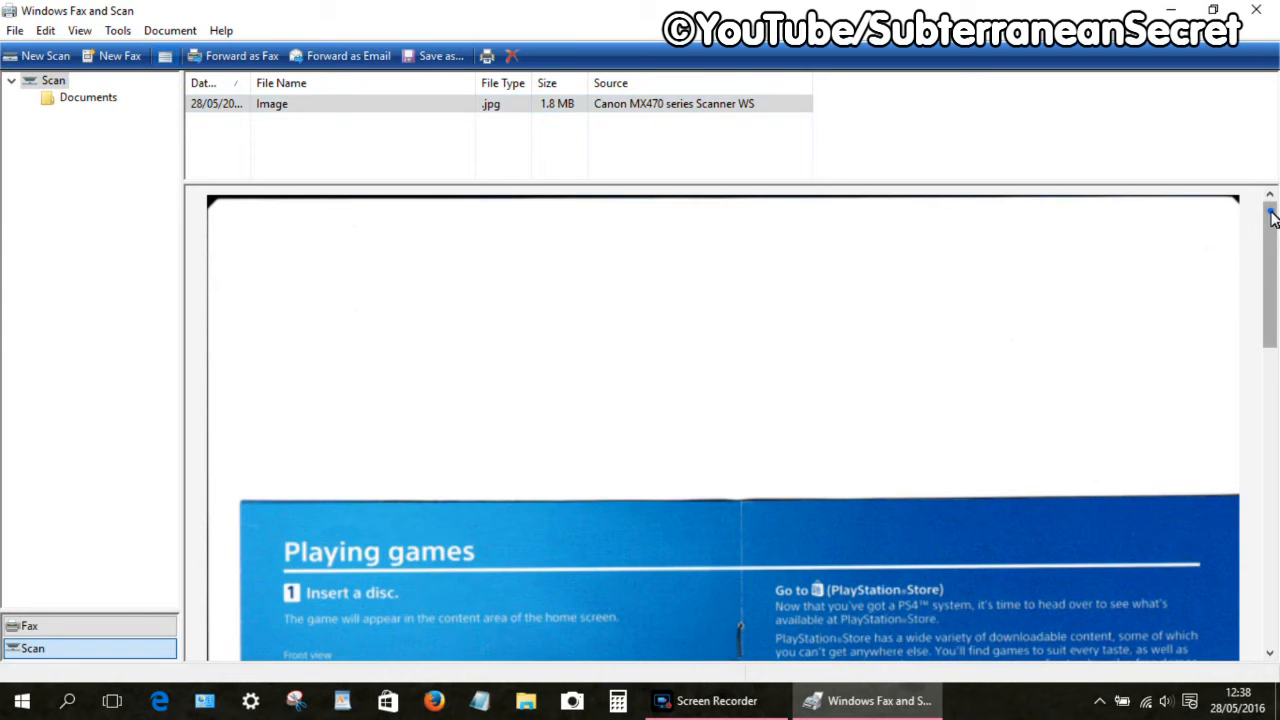
Review the scanned pages, cancel Save as without saving, and close Fax and Scan
scroll("down", 3)
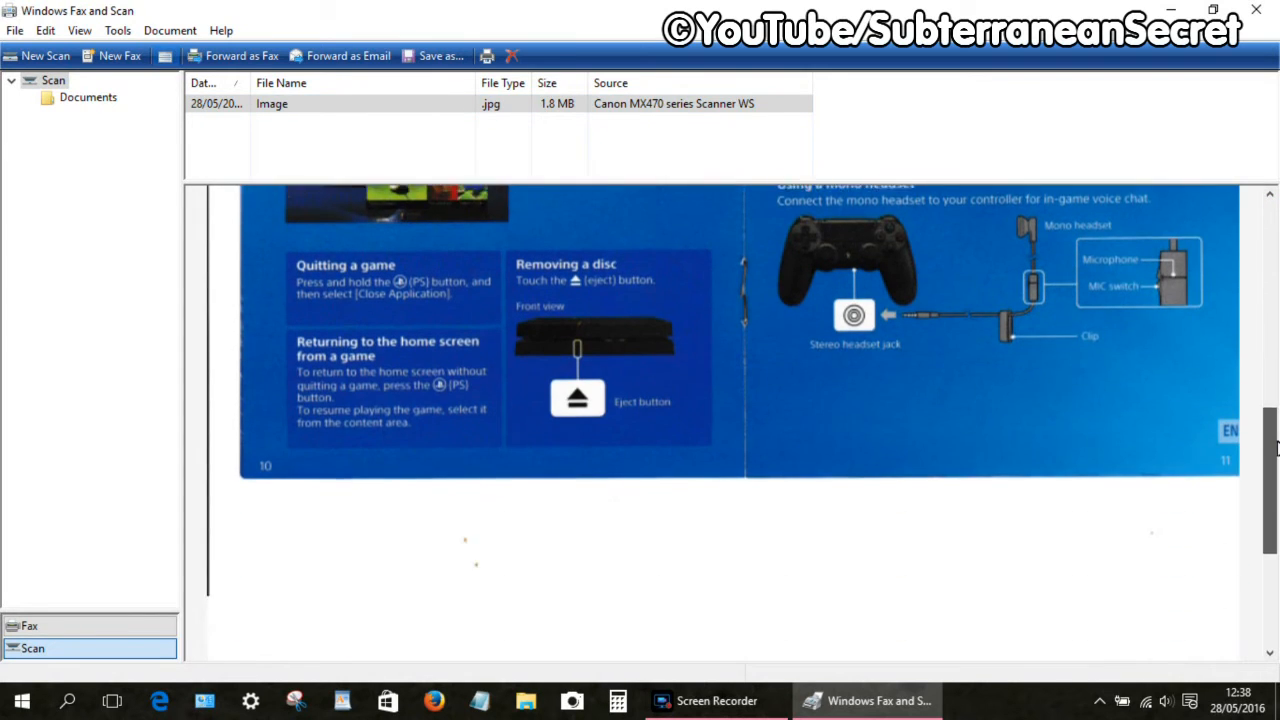
scroll("down", 3)
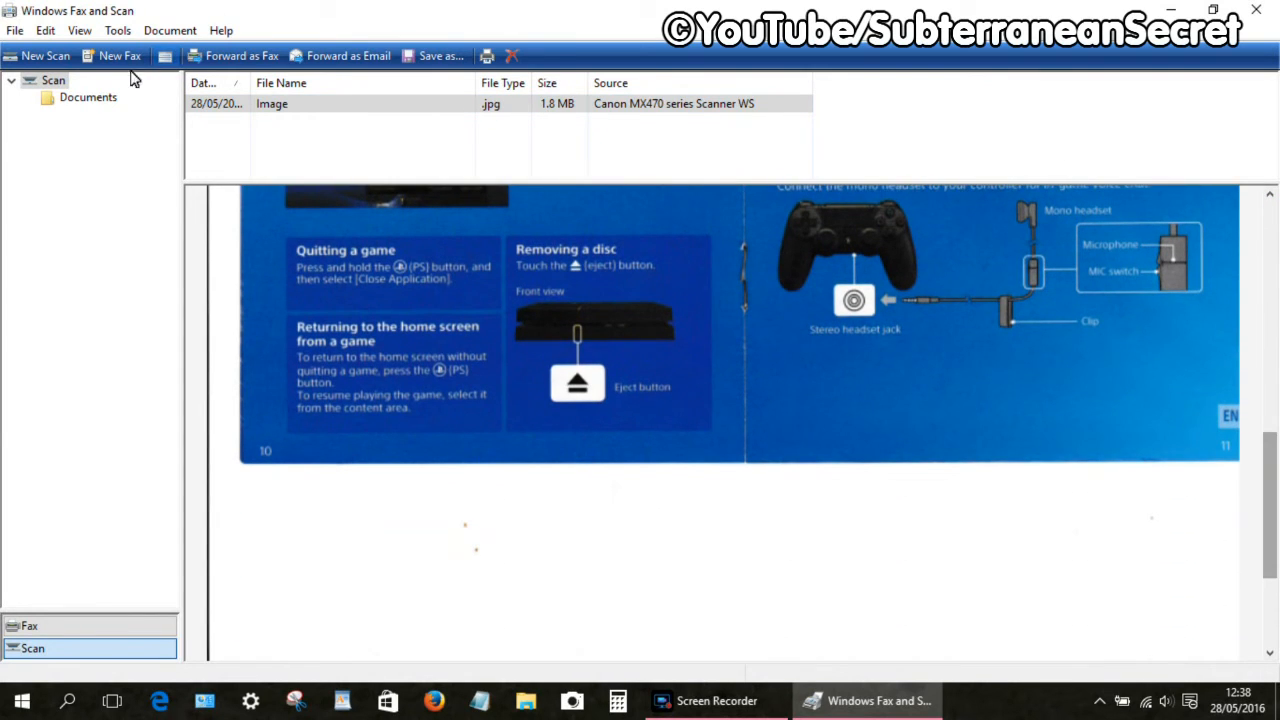
mouse_move(340, 65)
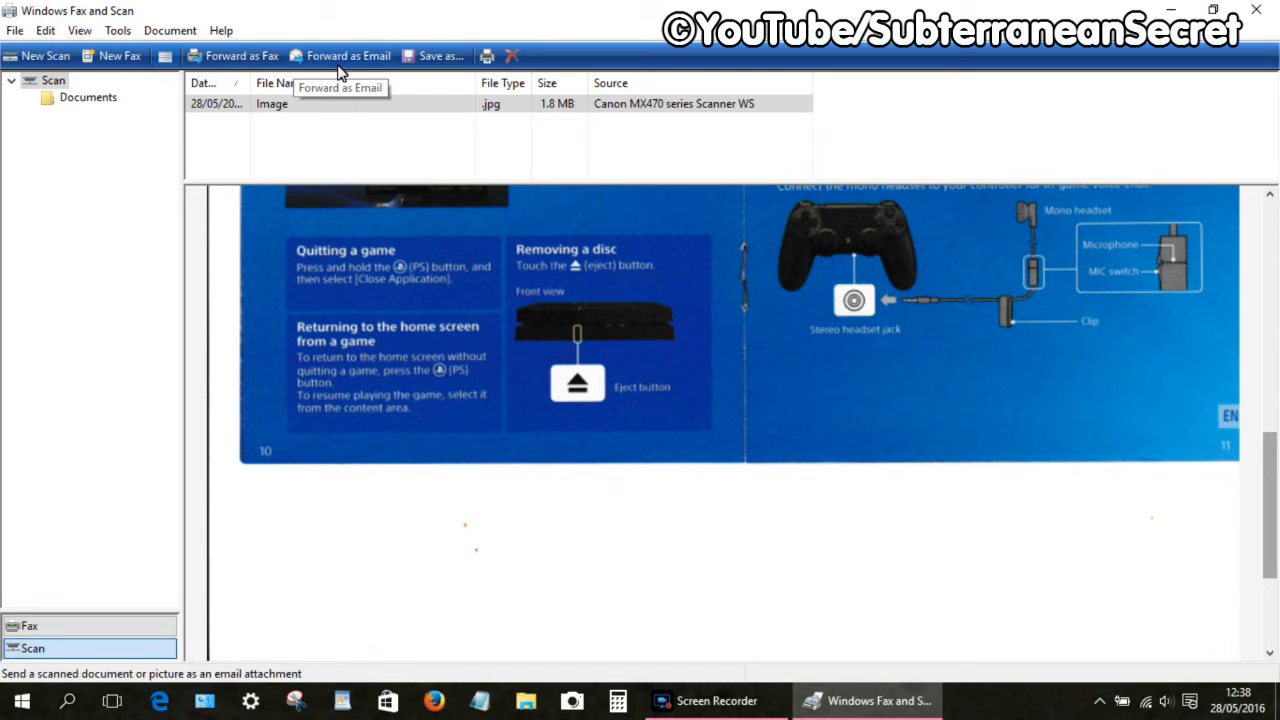
left_click(436, 55)
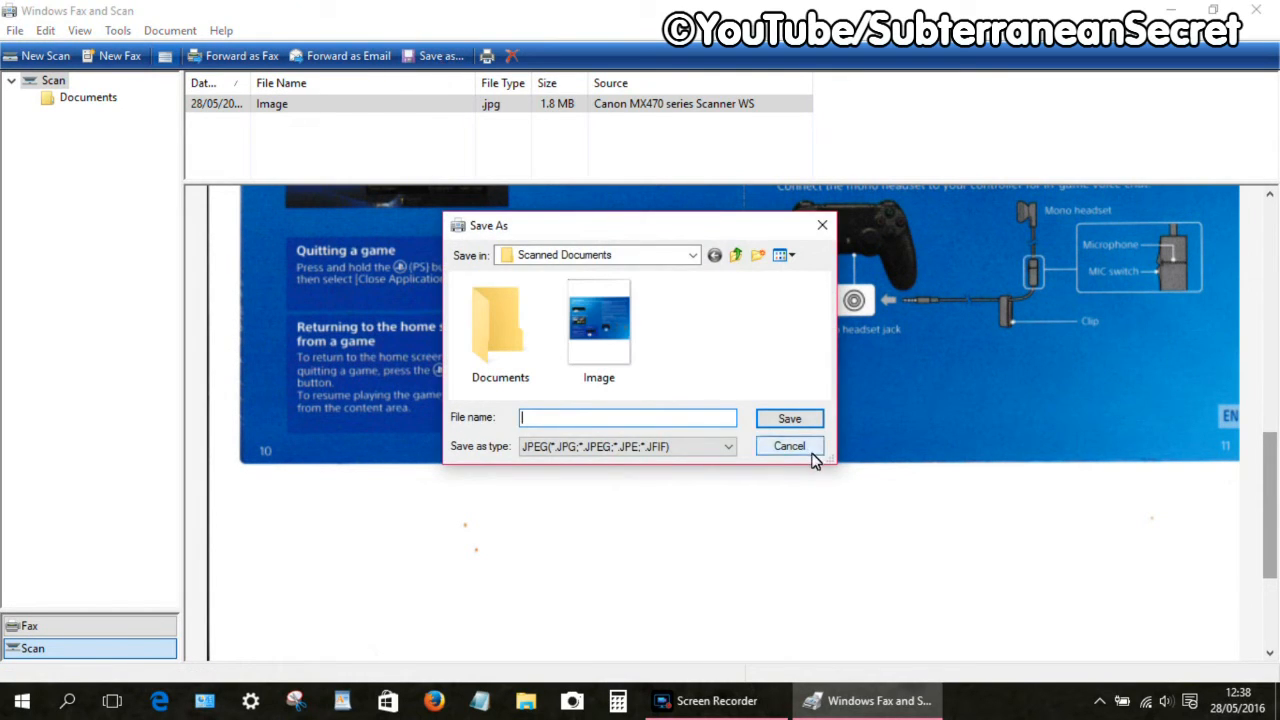
left_click(789, 445)
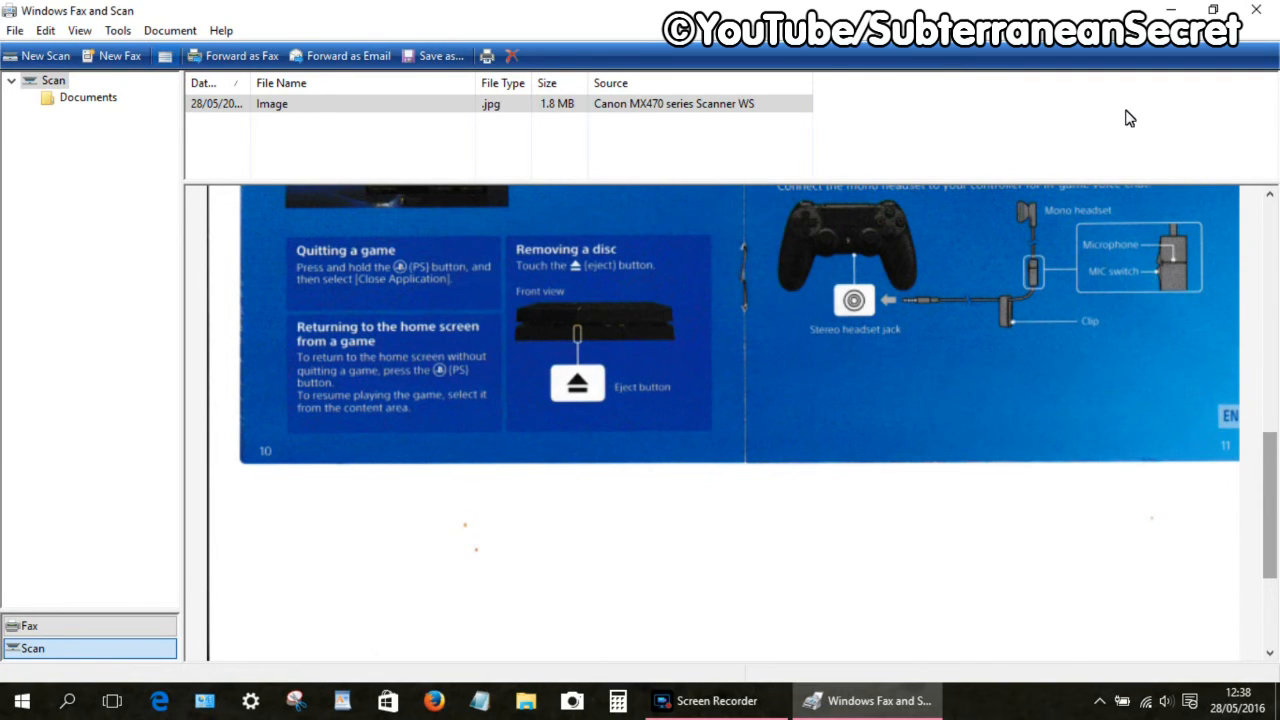
mouse_move(1245, 40)
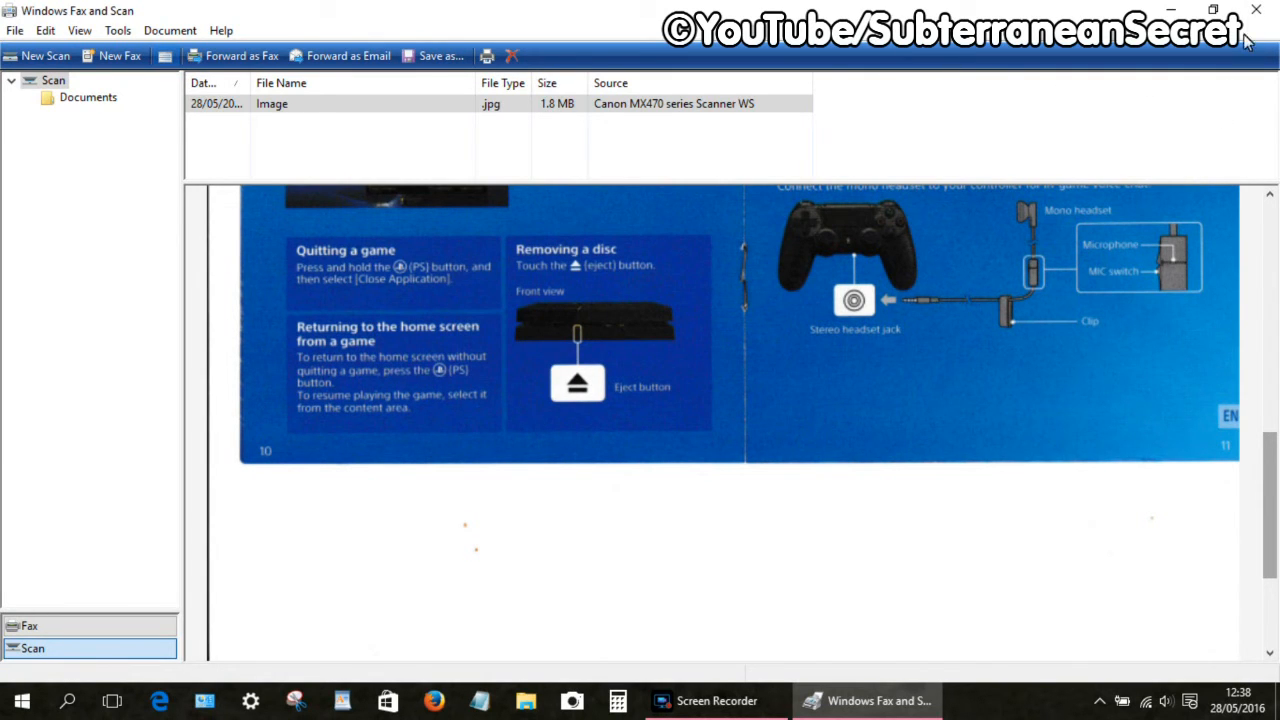
left_click(1256, 12)
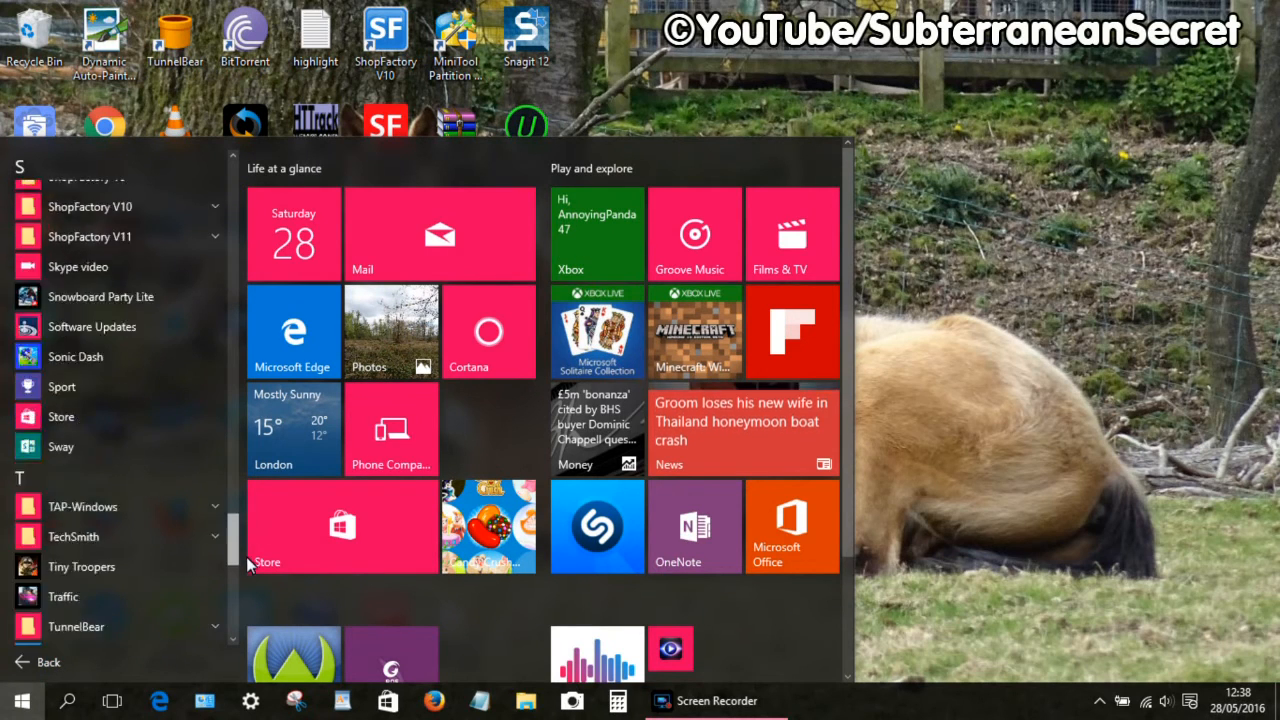
Open the file location of the Windows Fax and Scan shortcut in Windows Accessories
scroll("down", 3)
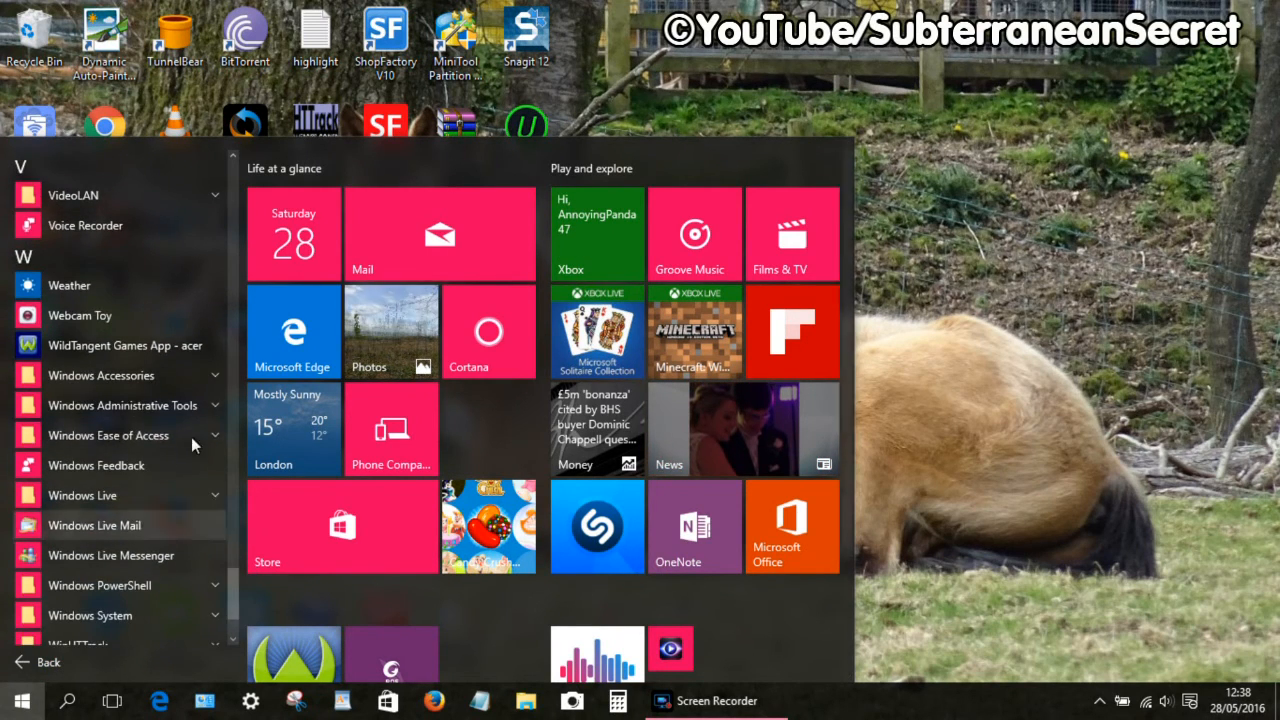
left_click(101, 375)
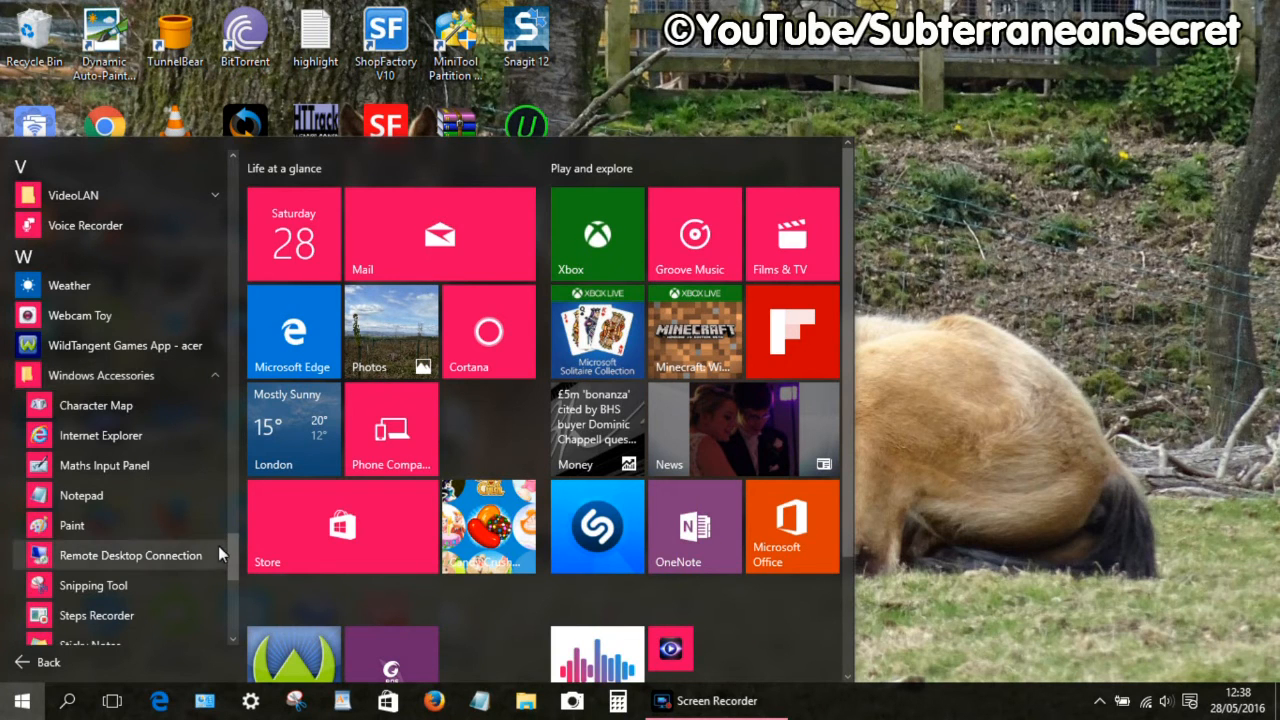
scroll("down", 3)
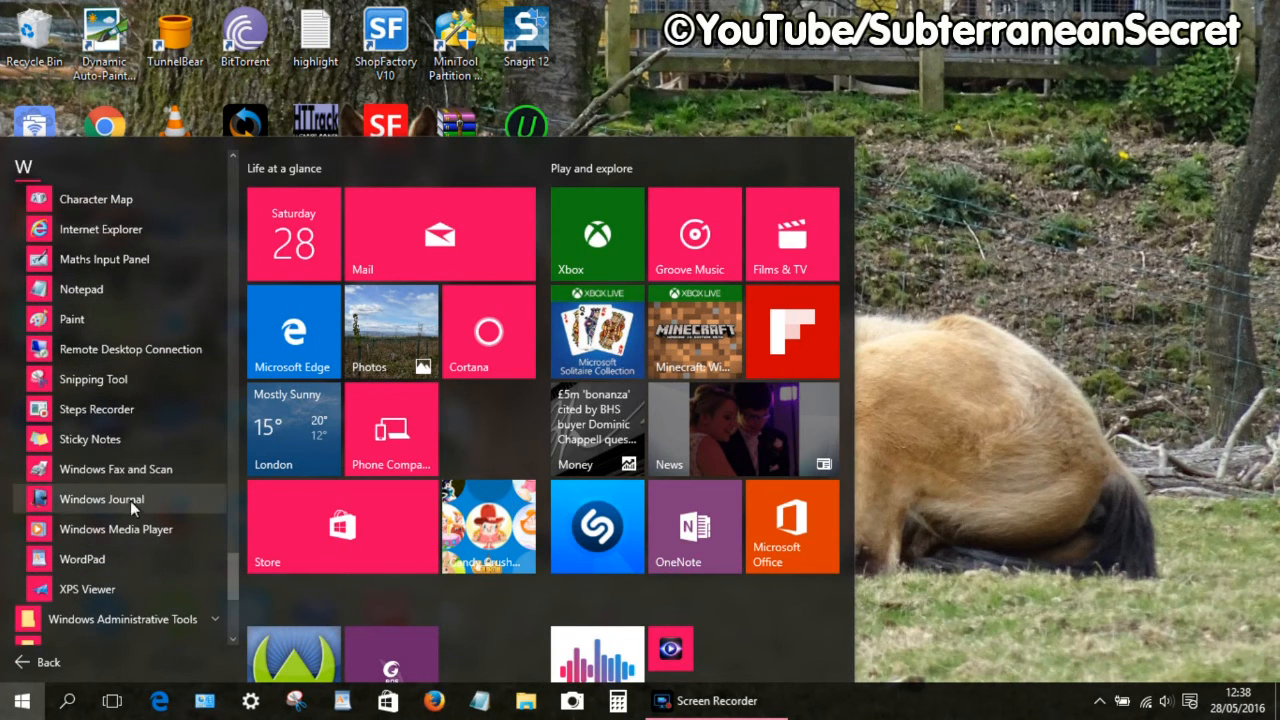
mouse_move(116, 469)
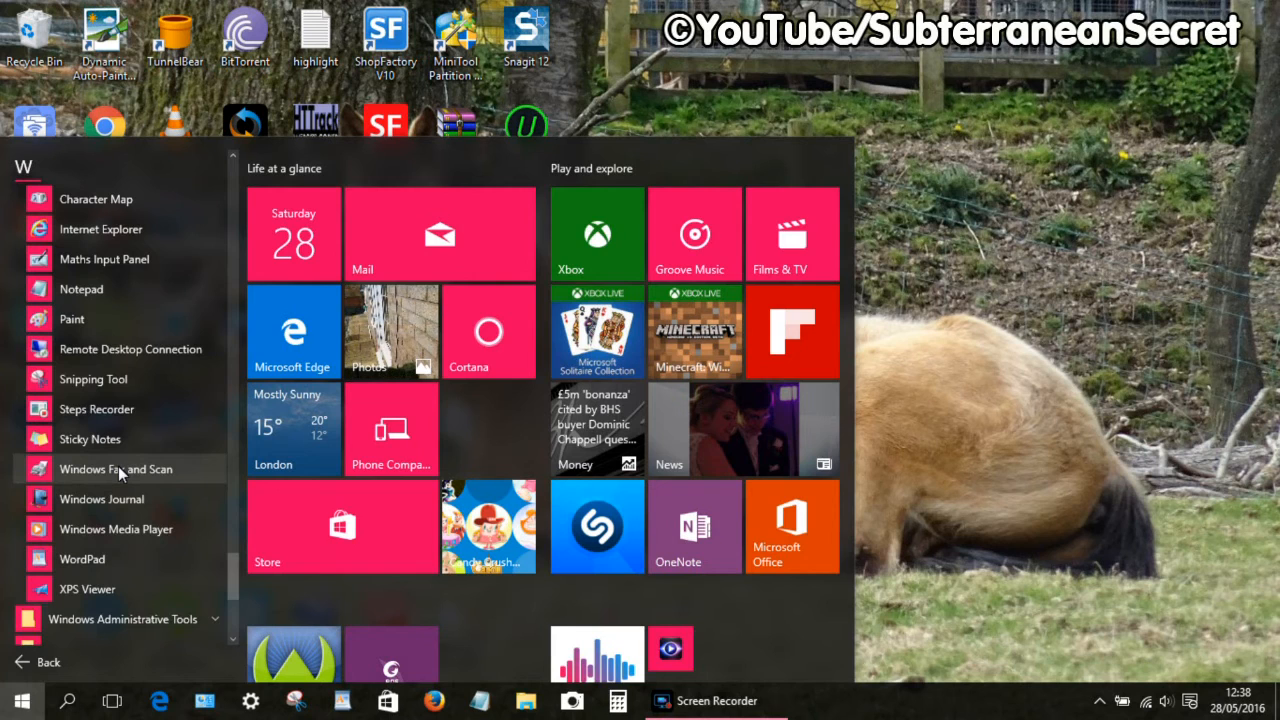
right_click(115, 469)
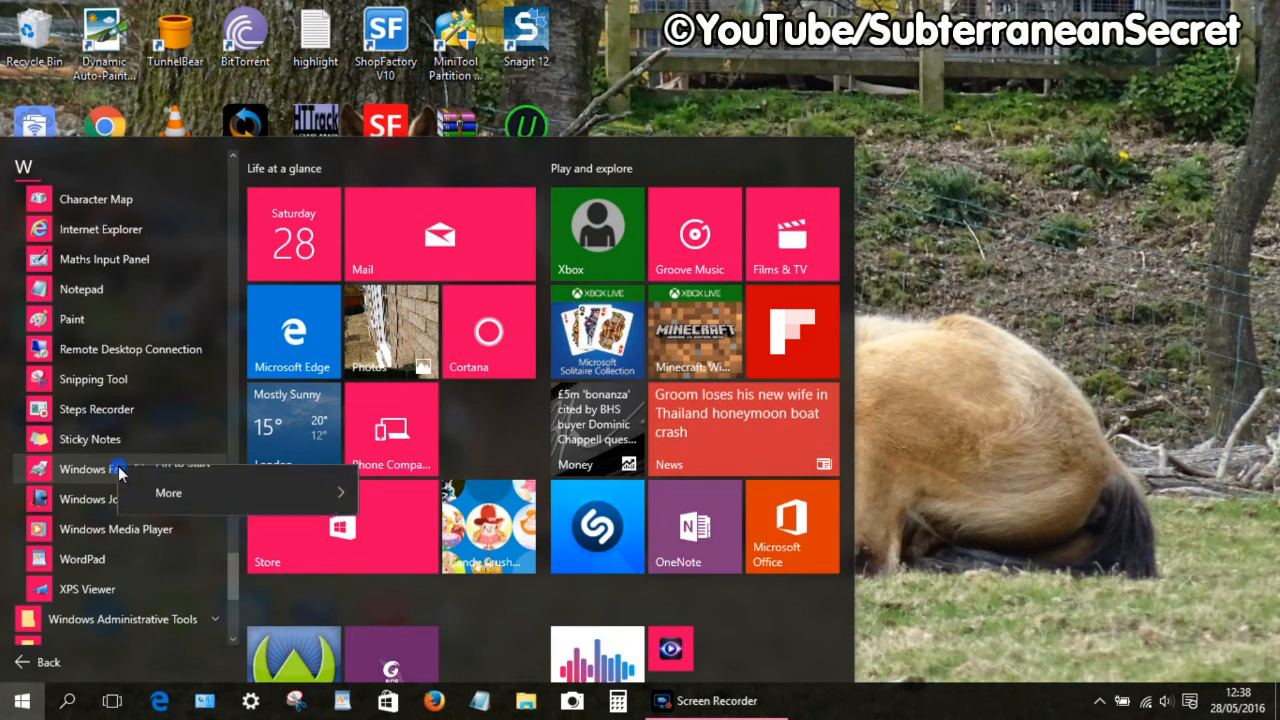
mouse_move(206, 518)
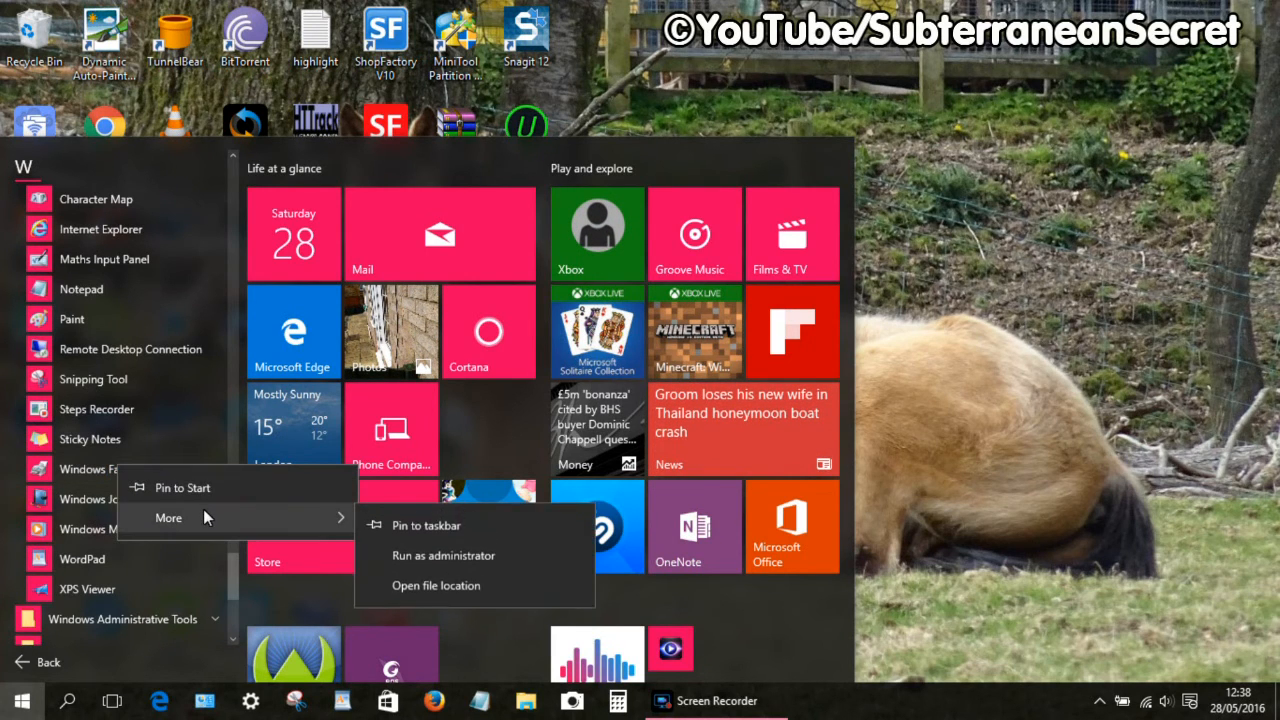
mouse_move(408, 566)
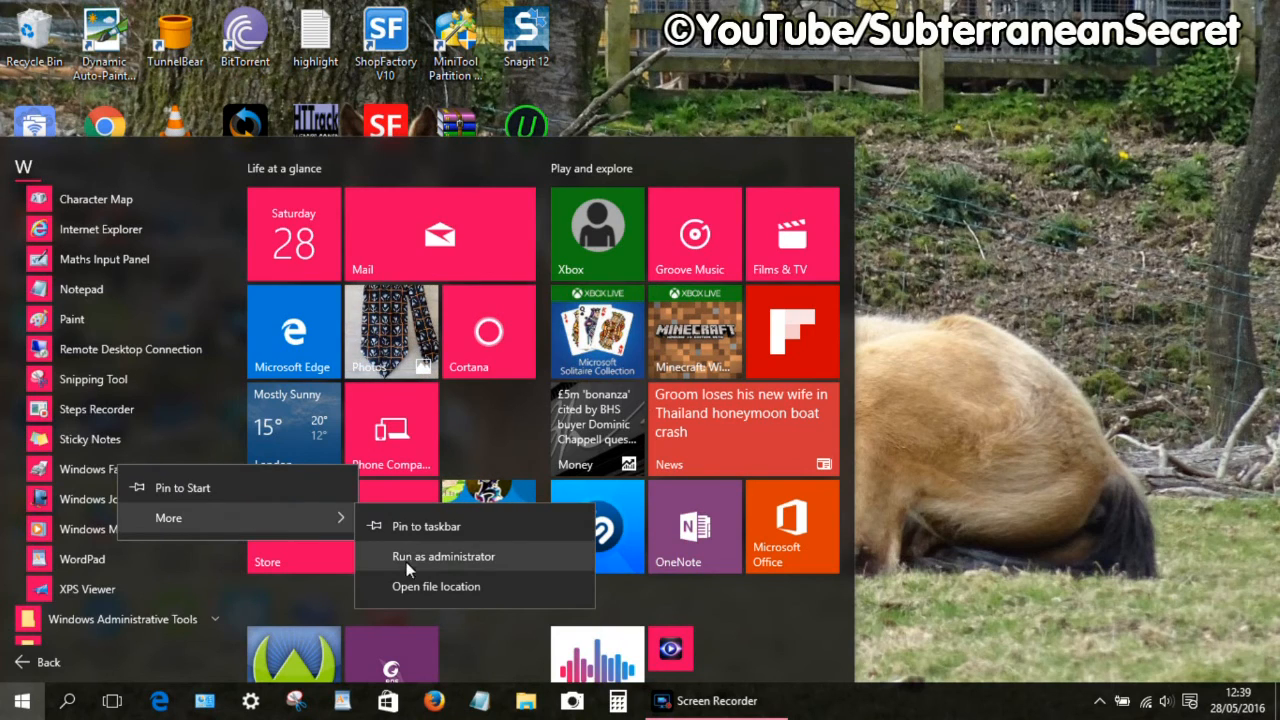
left_click(438, 586)
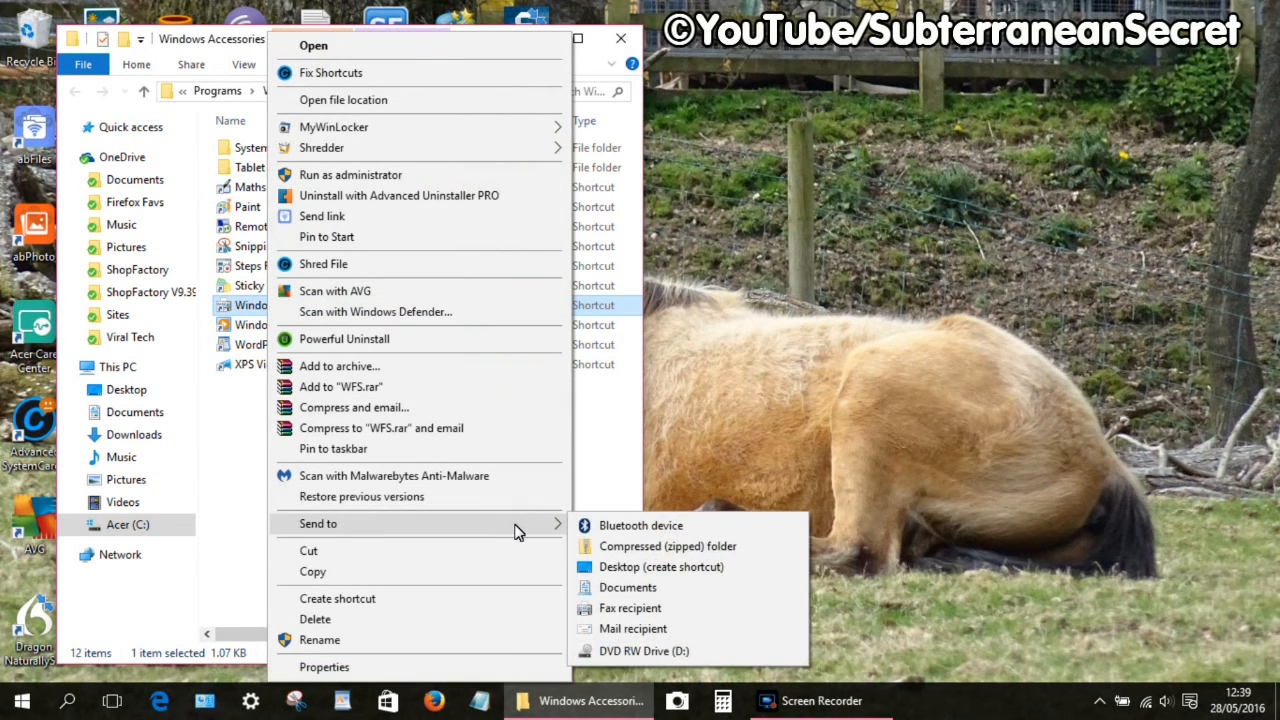
mouse_move(622, 567)
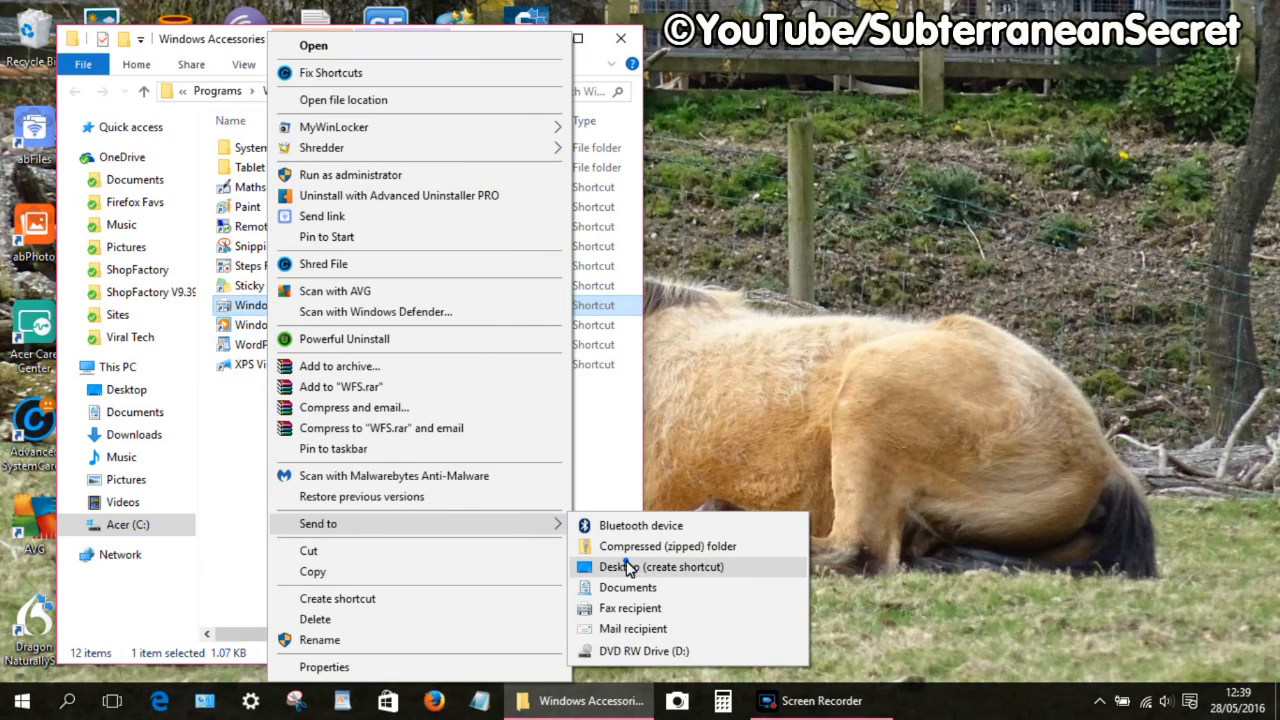
Send the Windows Fax and Scan shortcut to the desktop
left_click(644, 566)
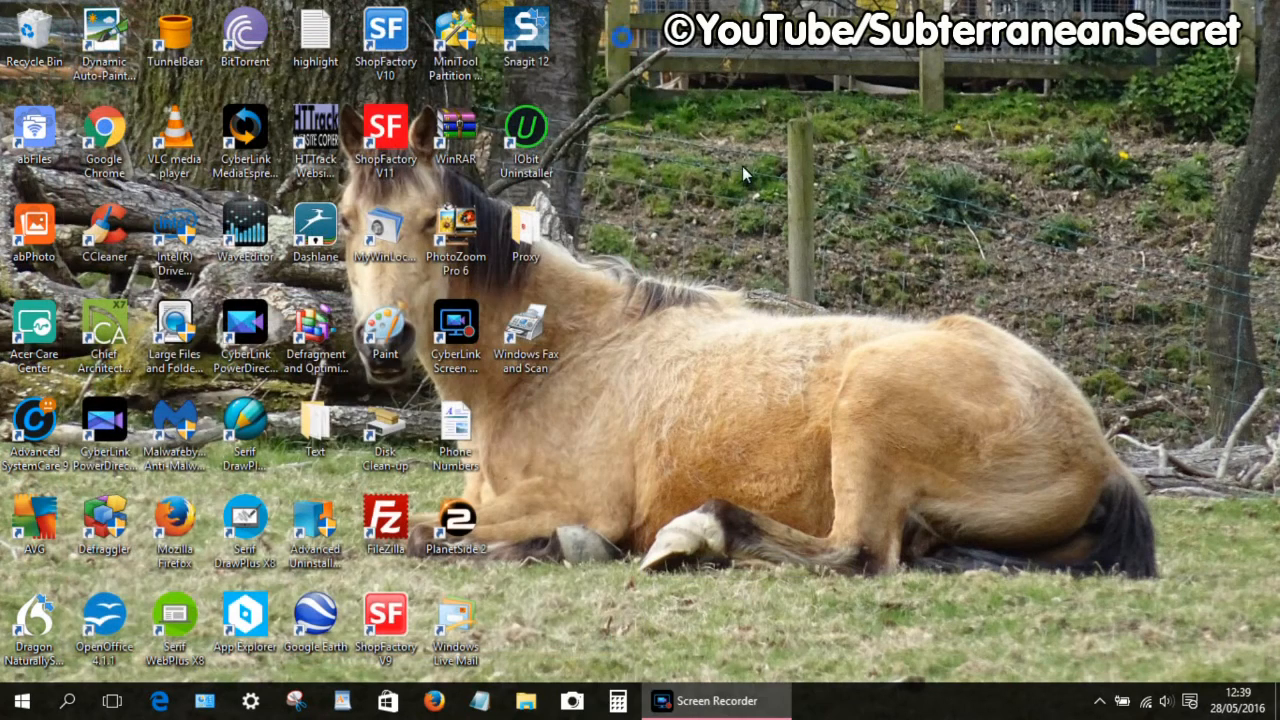
mouse_move(662, 340)
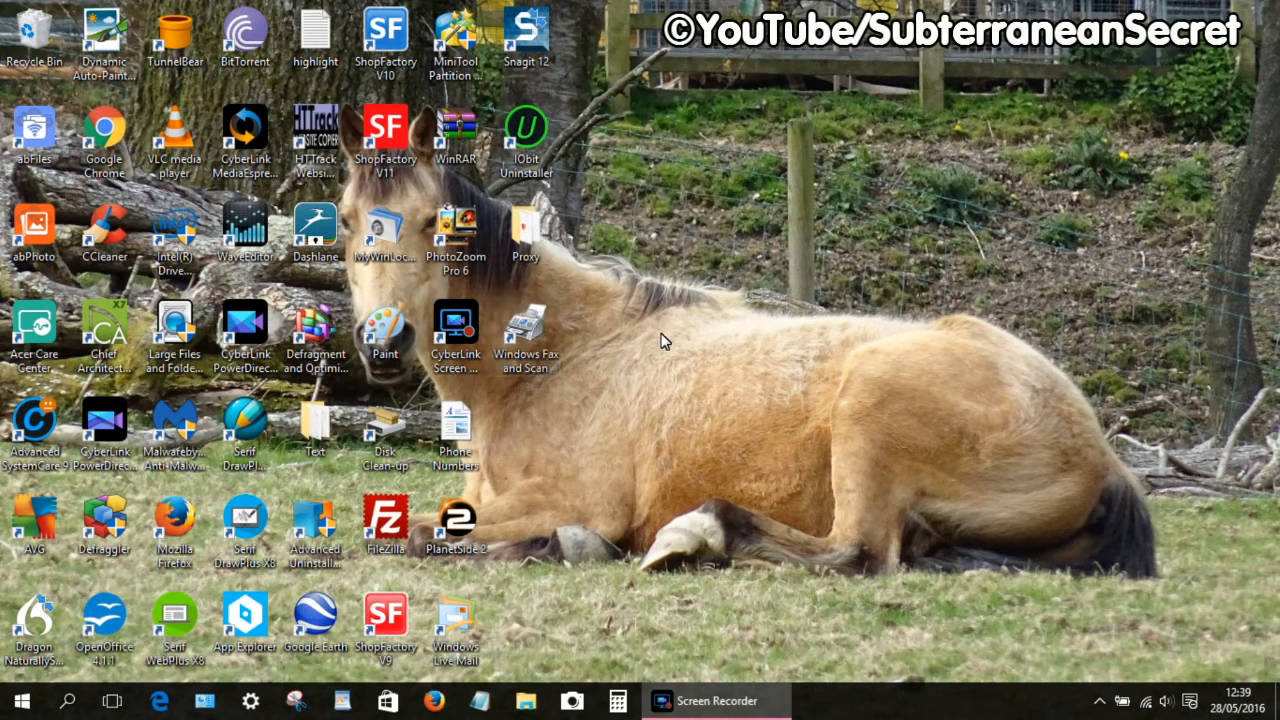
Launch Windows Fax and Scan from its new desktop shortcut
left_click(527, 325)
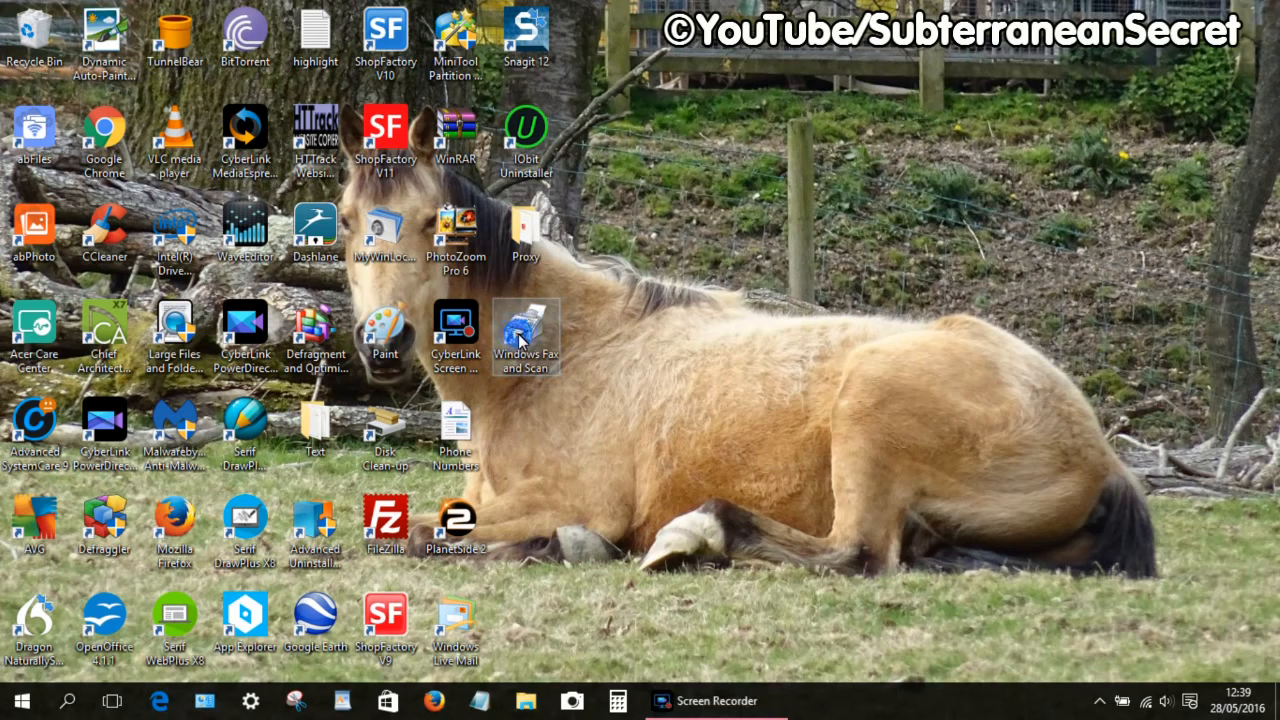
double_click(526, 335)
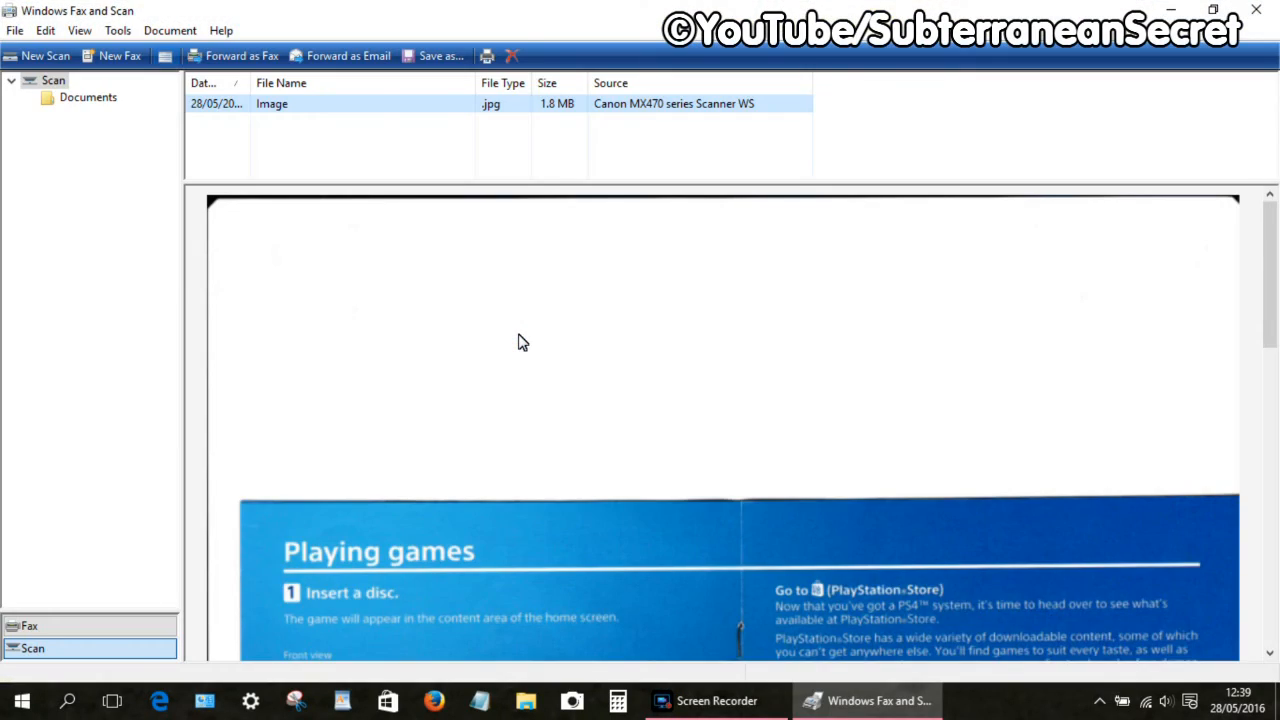